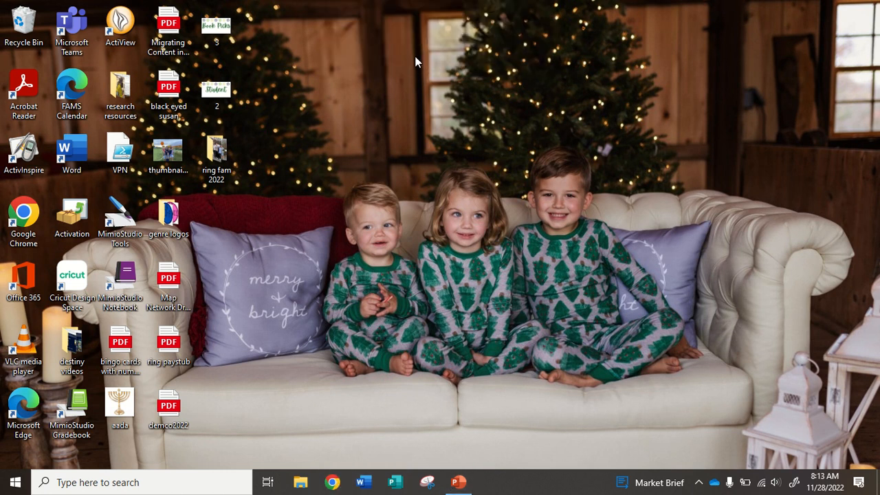
Launch Google Chrome and start entering 'canva' in the address bar.
click(333, 481)
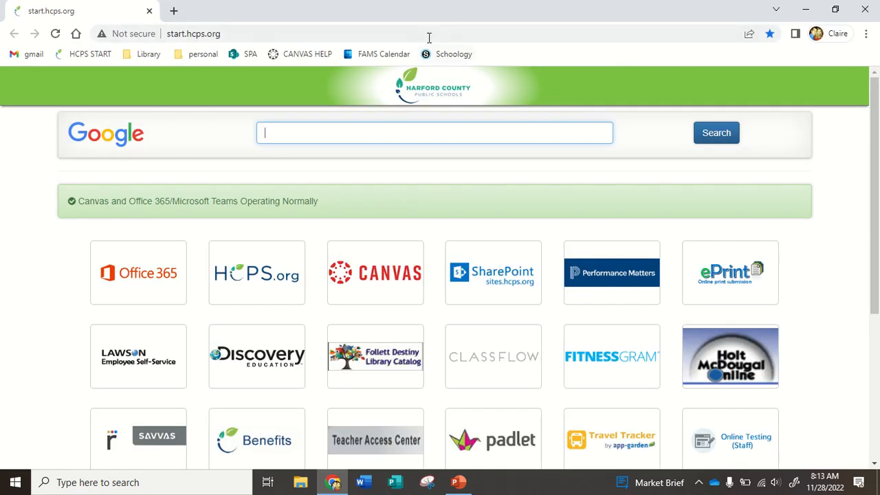
text(canva.com)
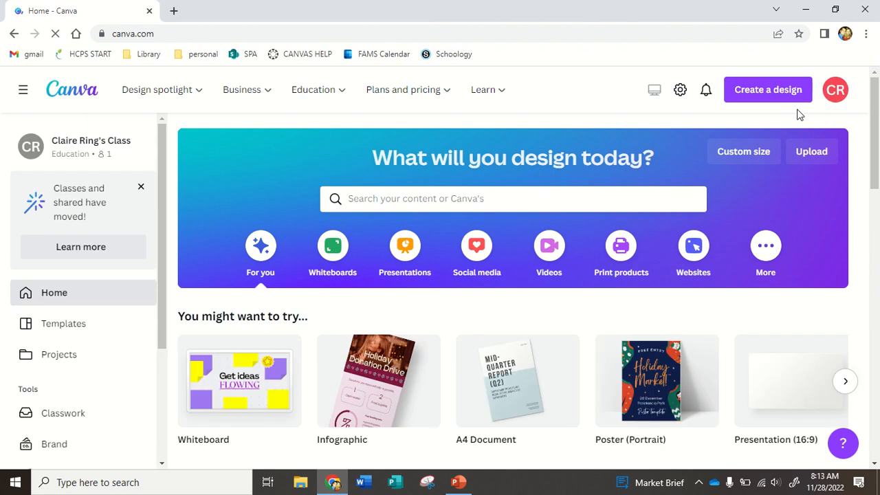
click(836, 89)
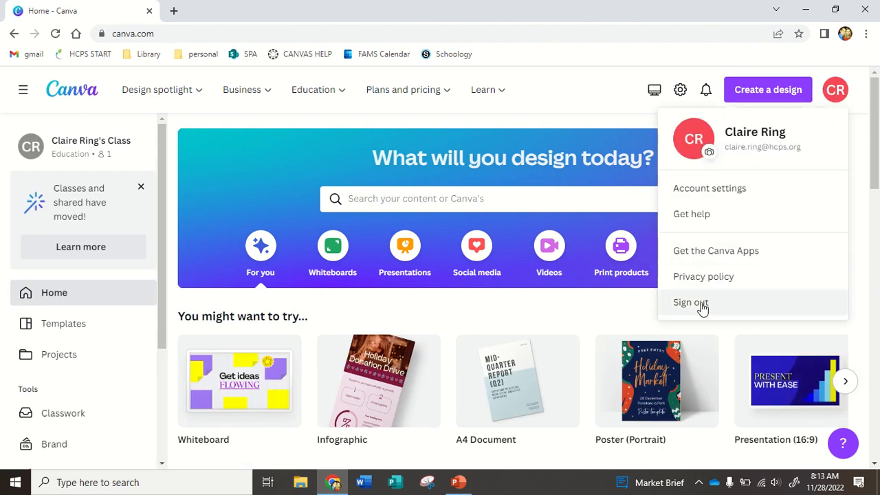
click(690, 303)
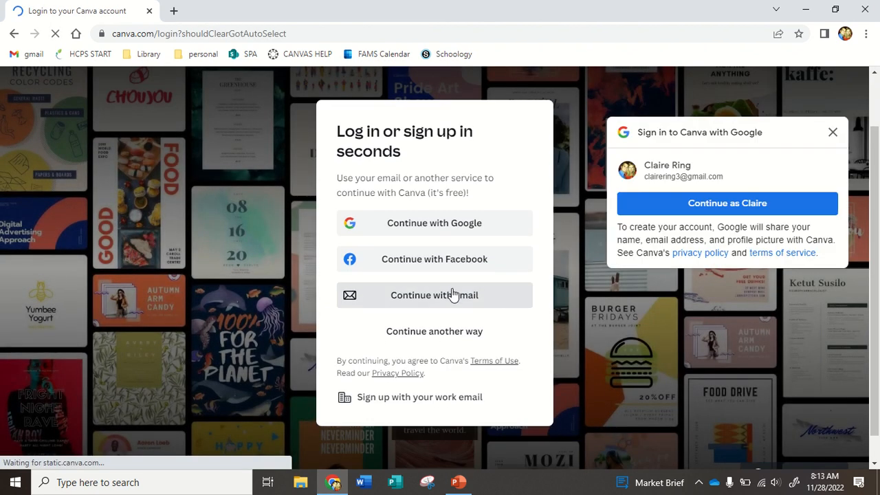
click(435, 330)
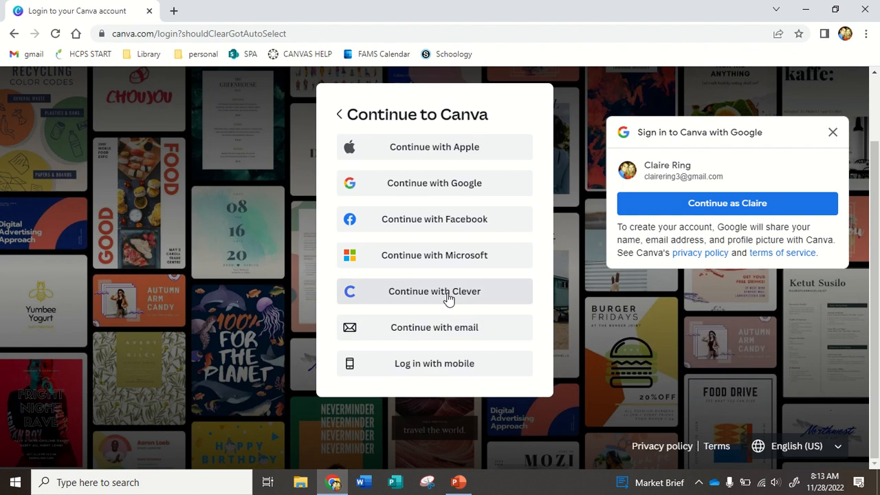
click(435, 327)
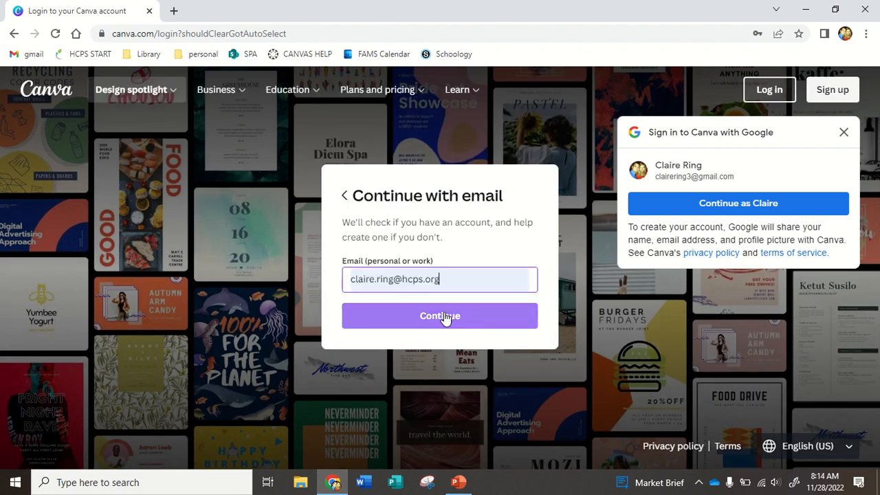
click(440, 315)
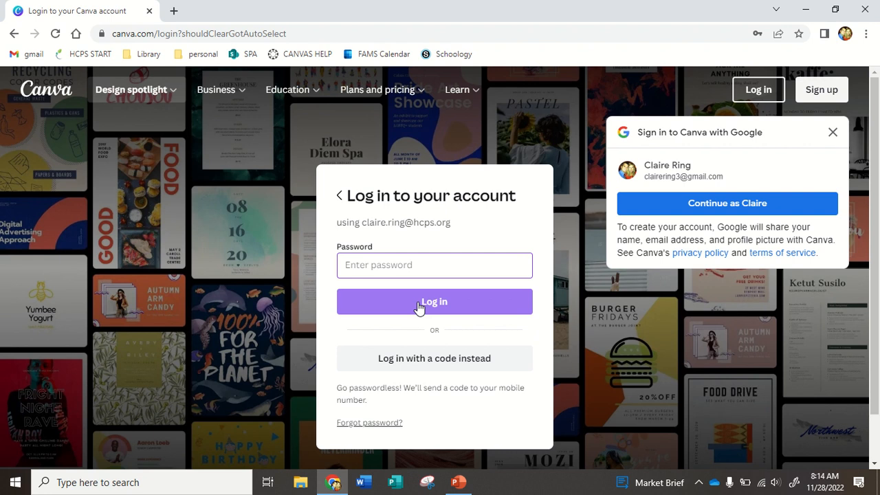
click(434, 302)
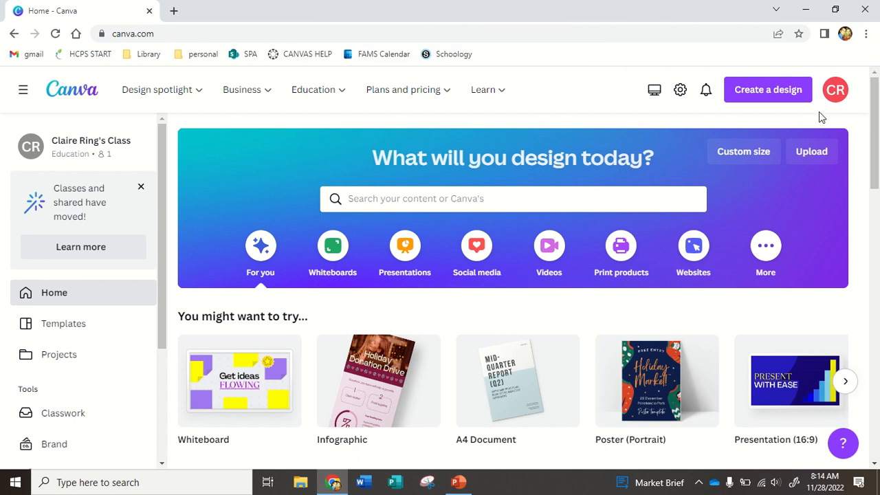
mouse_move(851, 139)
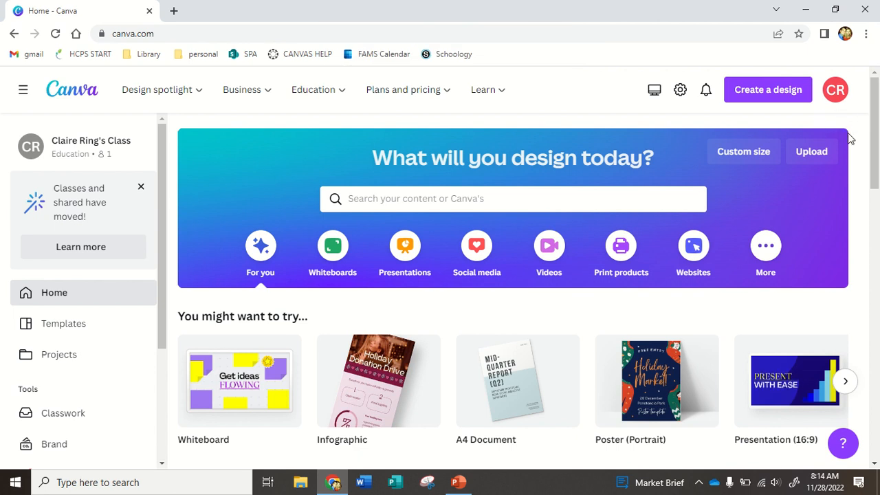
mouse_move(463, 314)
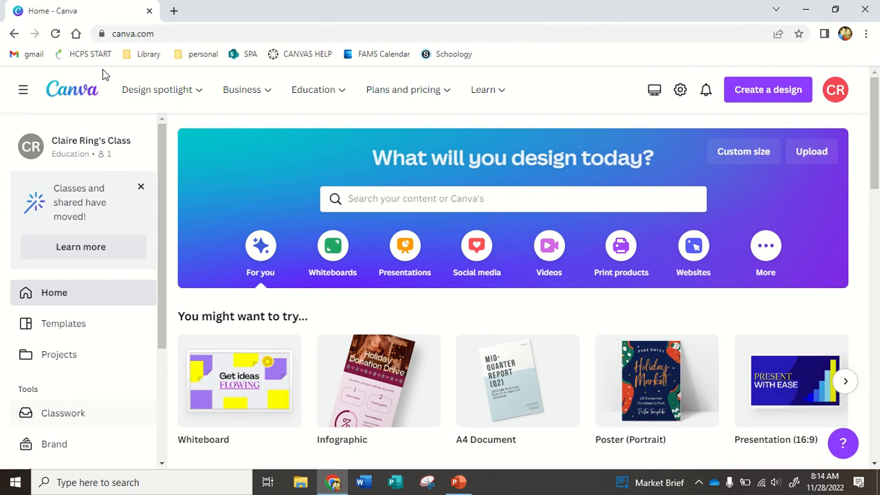
mouse_move(518, 184)
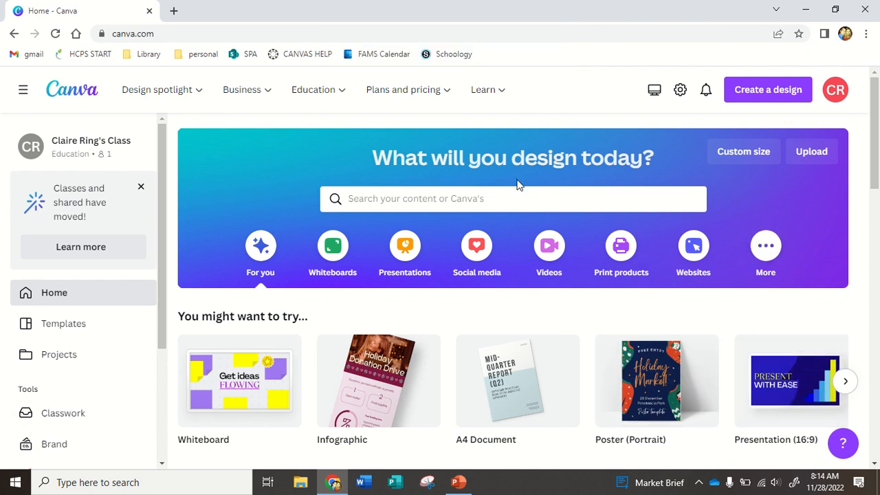
Search Canva for 'poster' templates, browse the results, then refine the search toward space posters.
text(poster)
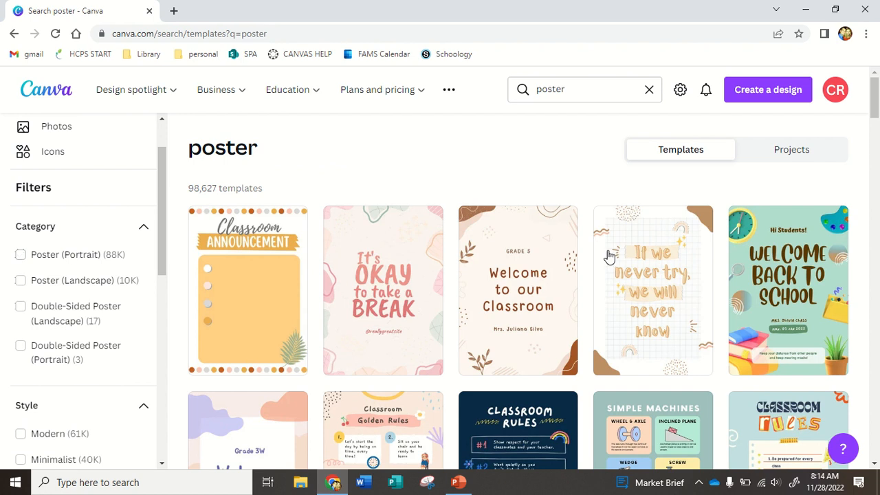
scroll(down, 3)
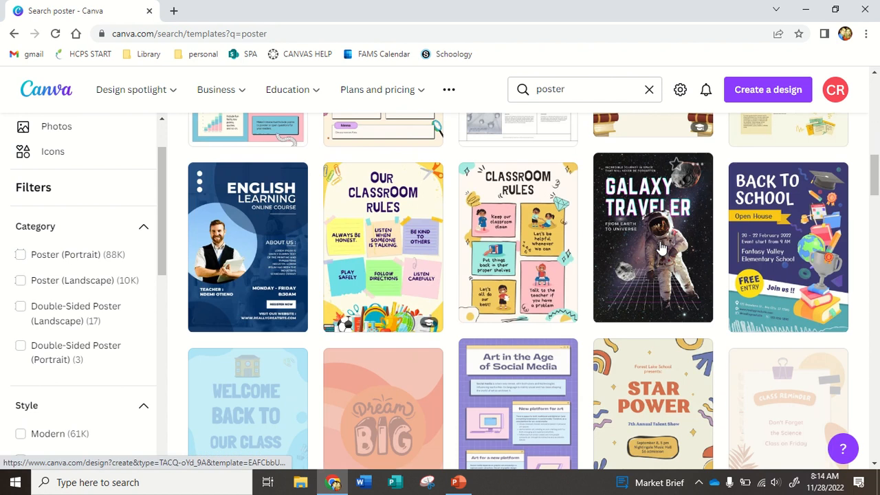
scroll(down, 3)
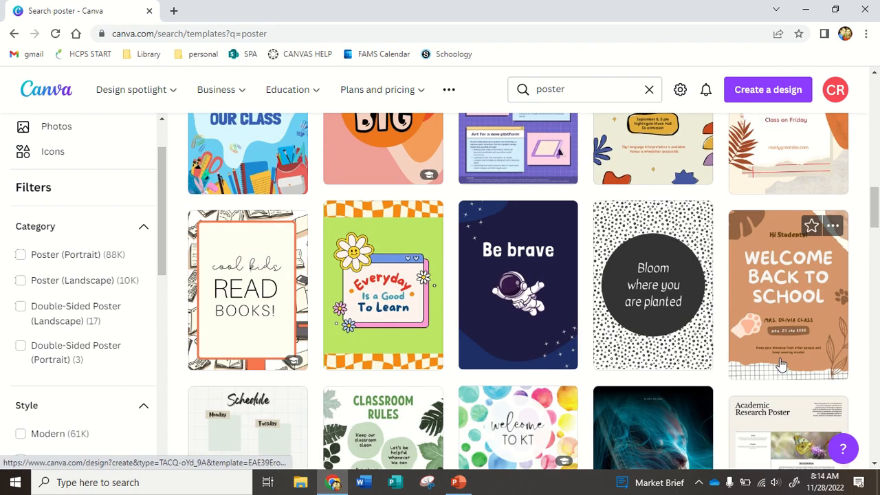
mouse_move(438, 314)
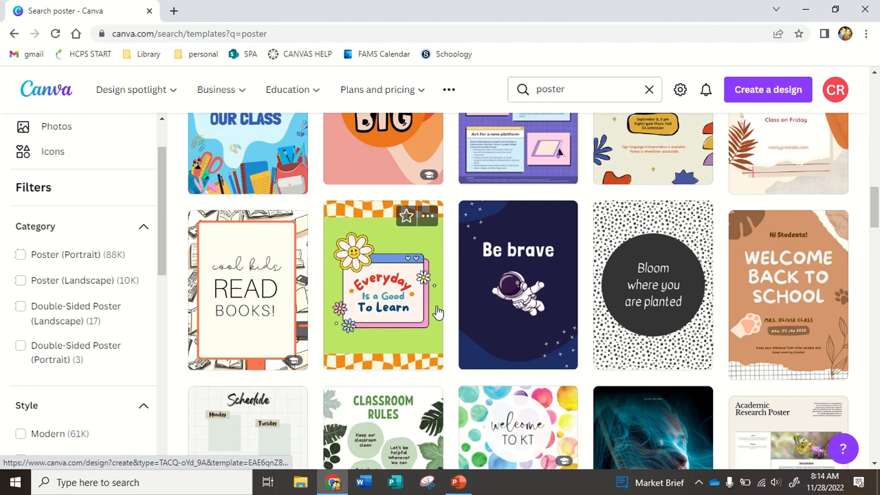
mouse_move(424, 321)
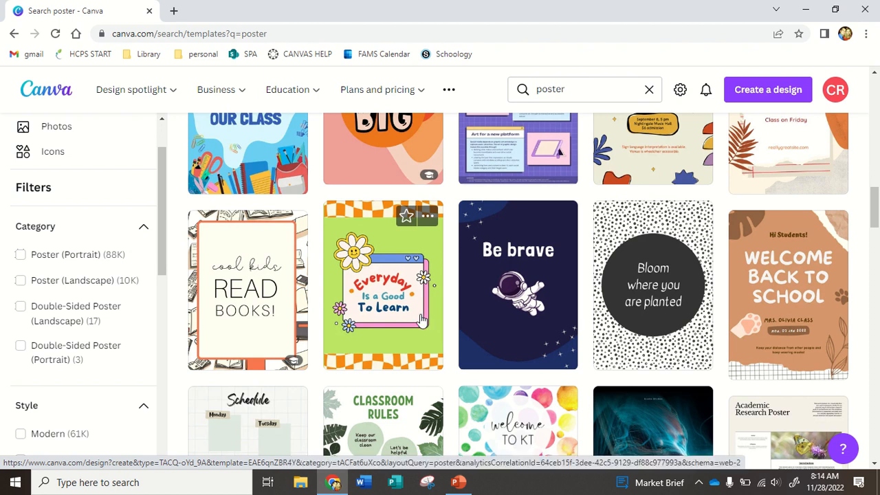
scroll(down, 3)
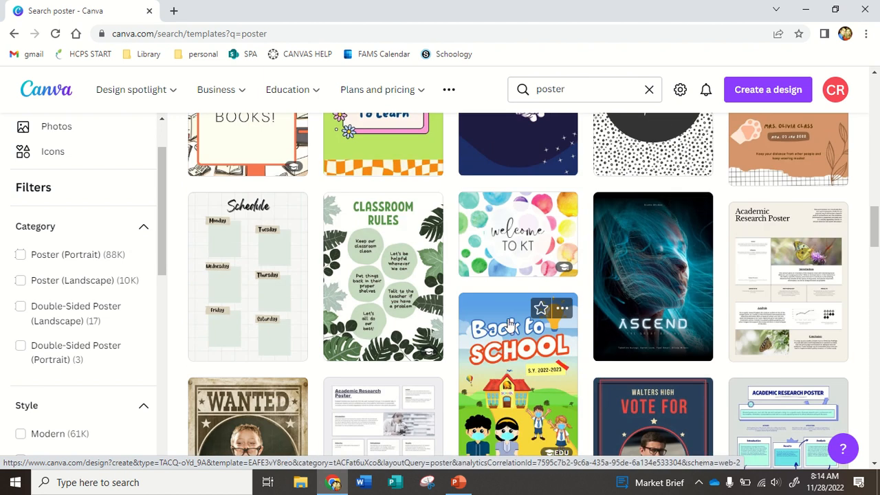
mouse_move(478, 292)
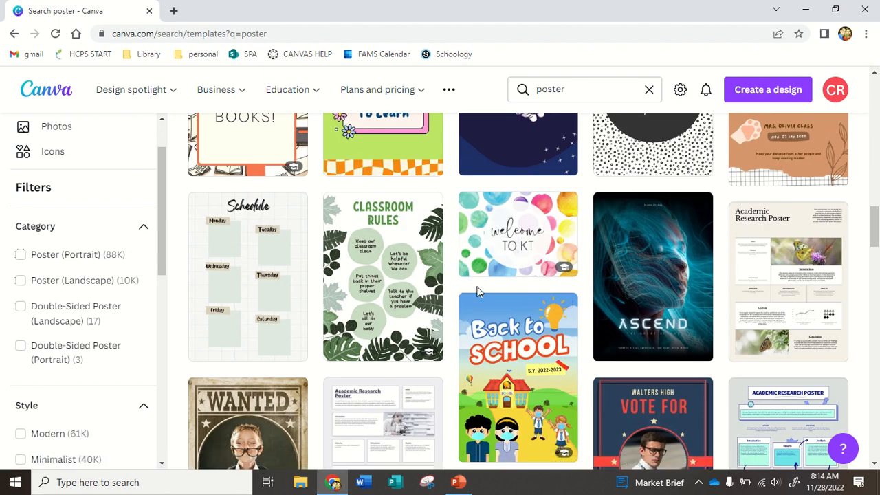
click(564, 90)
text( space)
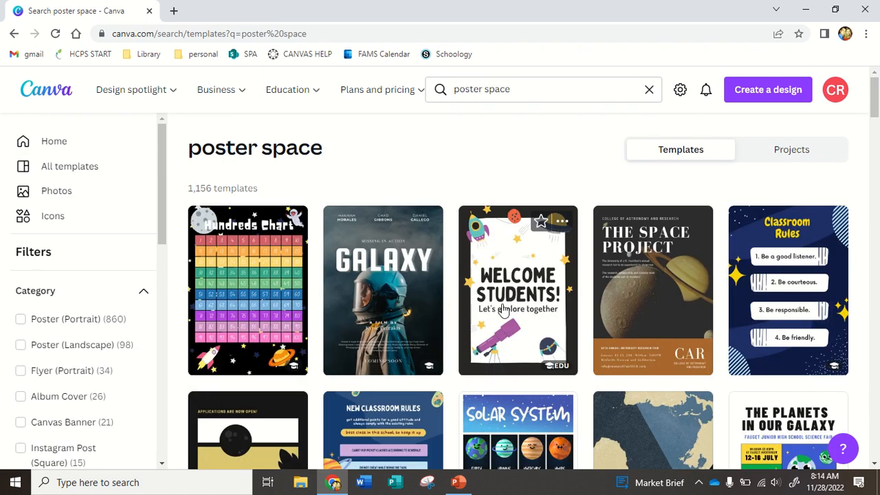
Browse the 'poster space' results and open the Earth Hour poster template in the editor.
scroll(down, 3)
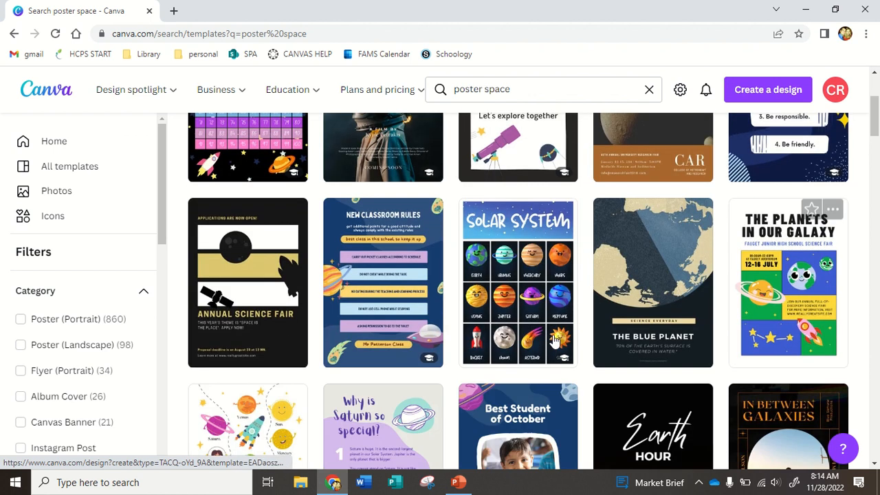
scroll(down, 3)
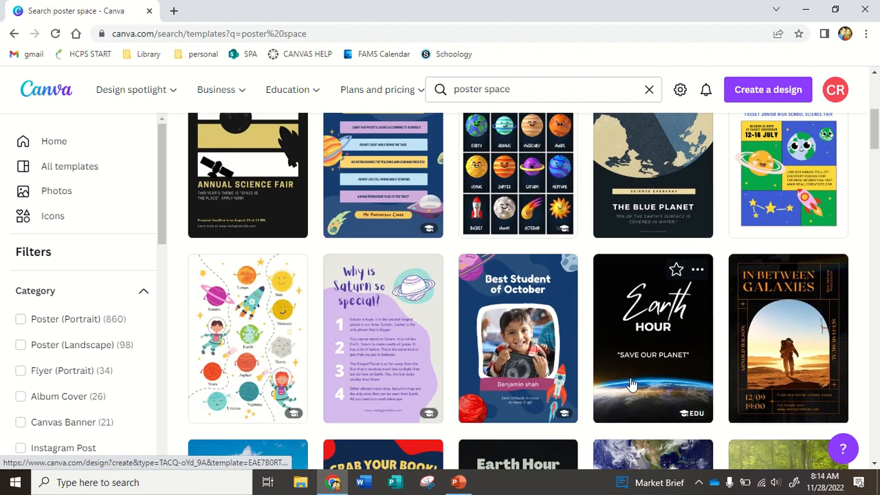
click(652, 338)
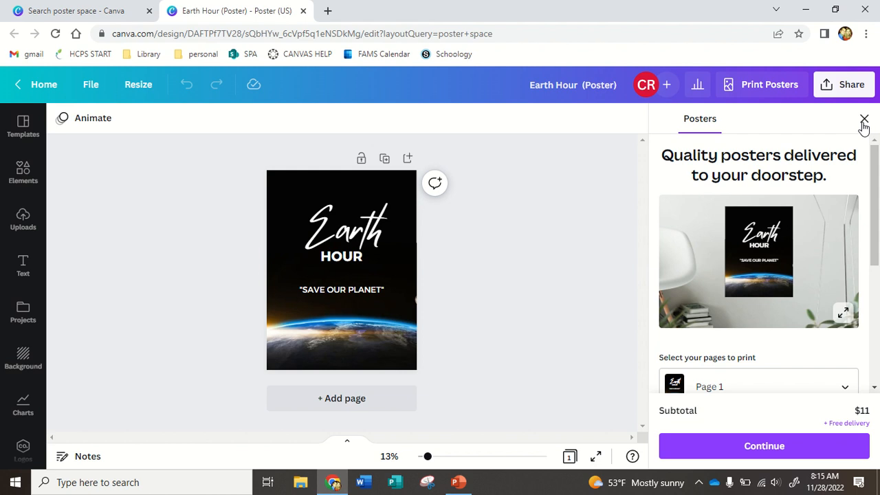
mouse_move(864, 129)
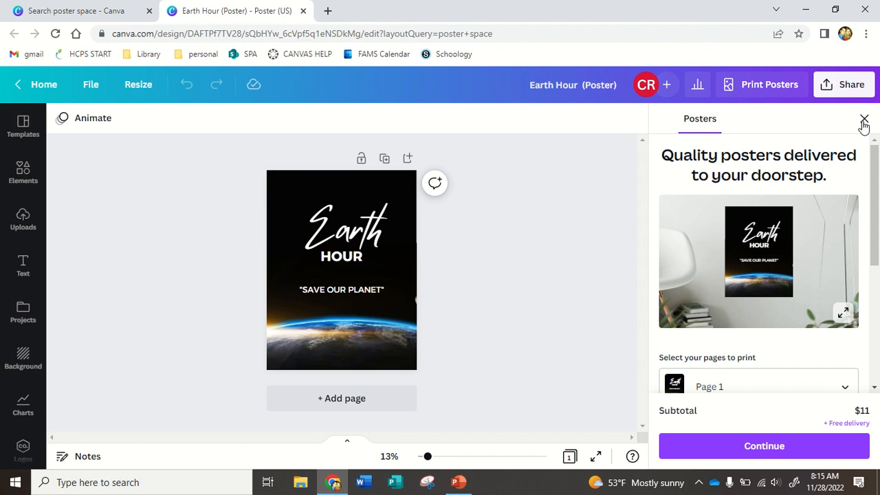
Dismiss the Print Posters offer and replace the title word 'Earth' with 'Venus'.
click(863, 118)
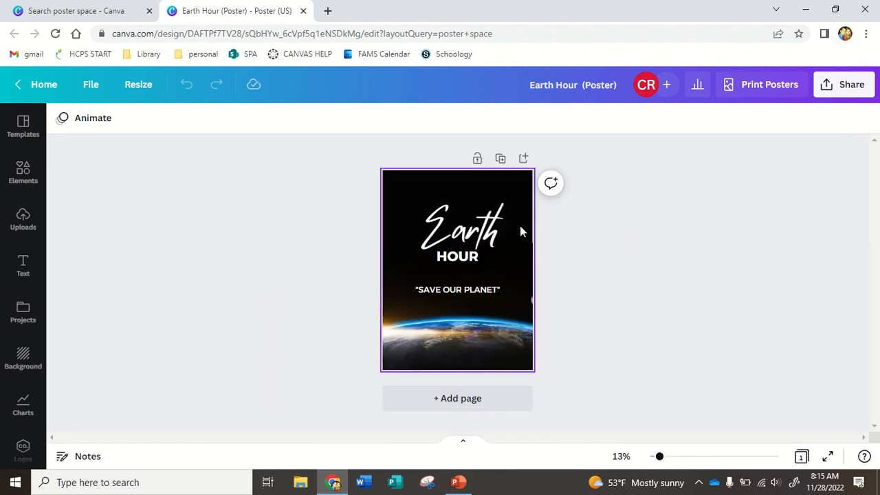
click(460, 231)
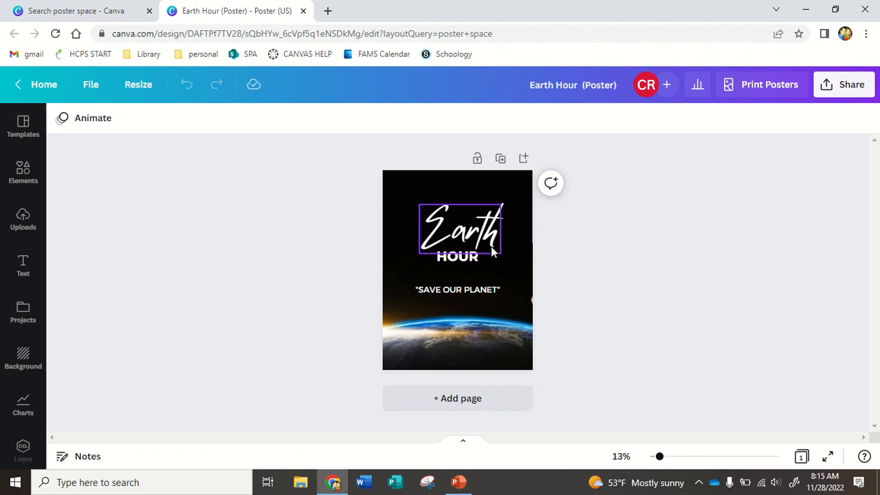
click(457, 288)
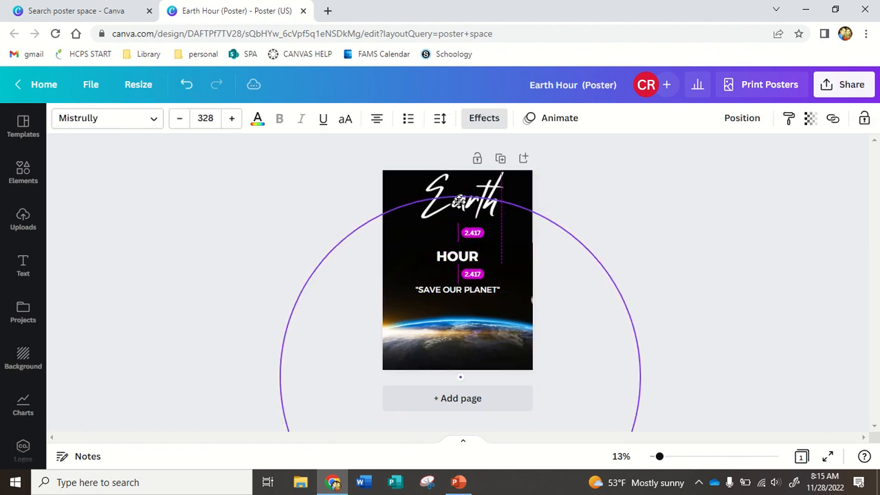
click(456, 200)
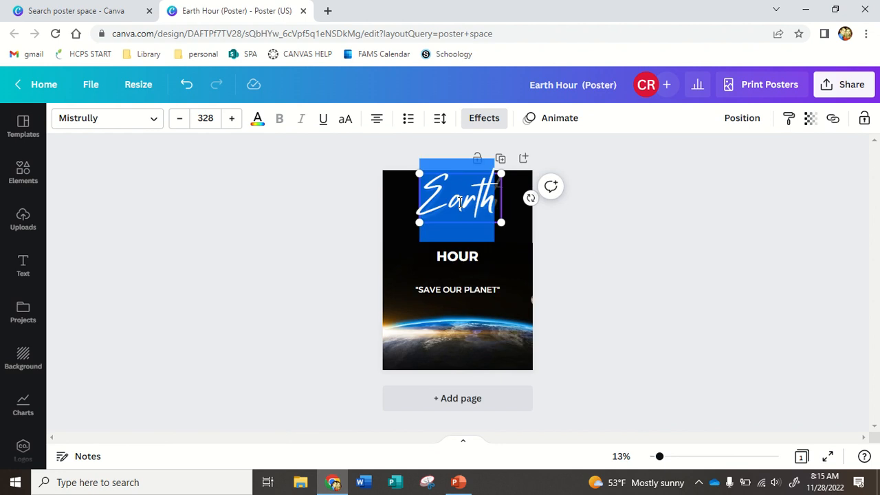
text(Venus)
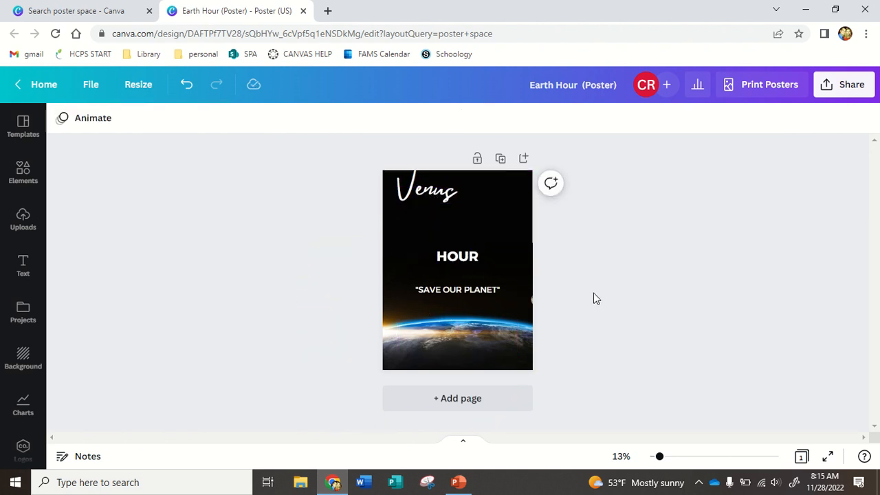
Move the HOUR text to the poster's bottom and select the SAVE OUR PLANET tagline for editing.
click(456, 289)
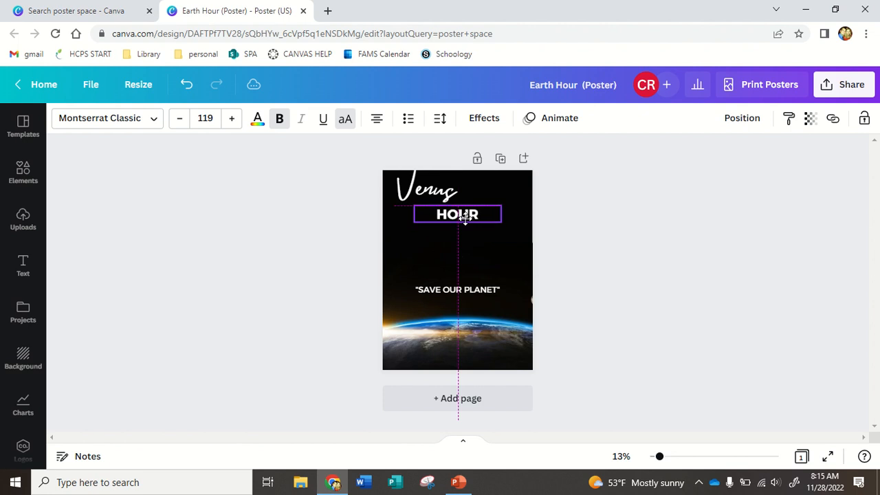
drag(457, 214, 507, 355)
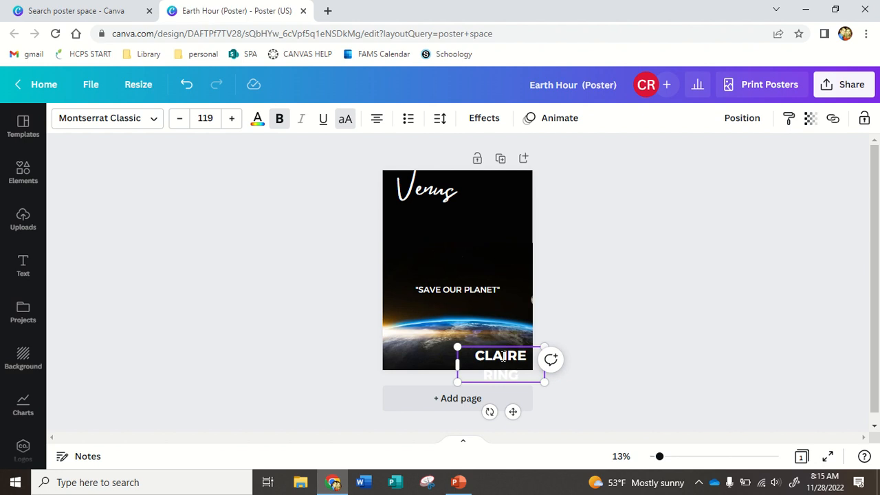
triple_click(501, 355)
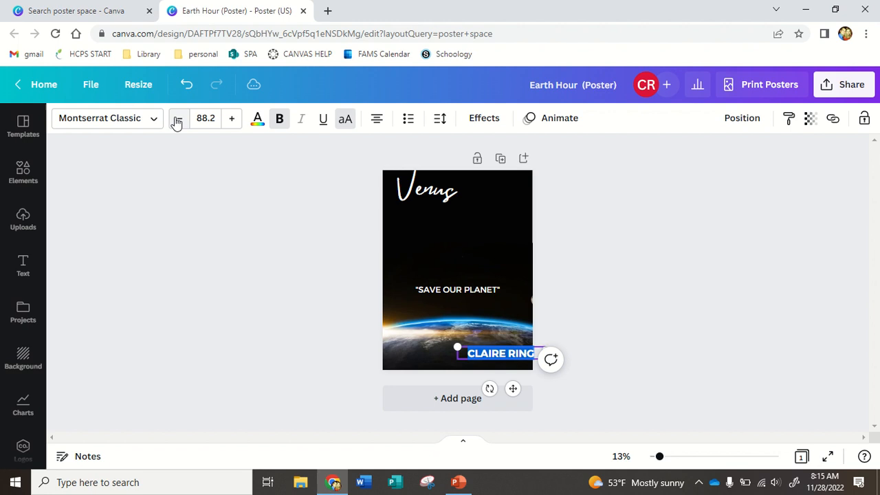
click(629, 360)
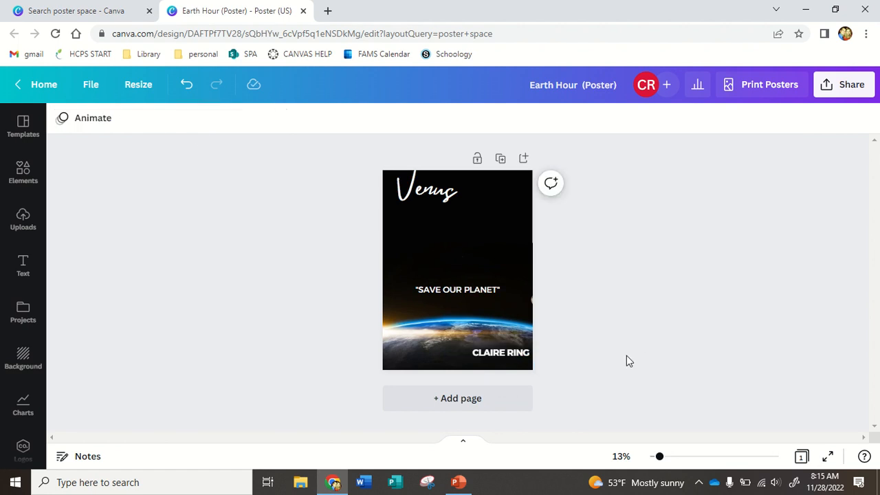
click(501, 352)
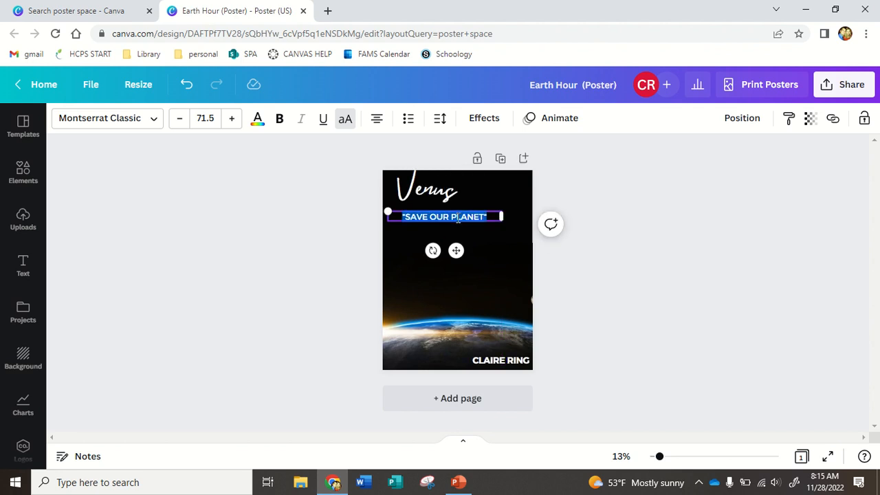
Retype the tagline as 'BASIC FACTS:' and place it left-aligned under the Venus title.
text(BASIC FACTS:)
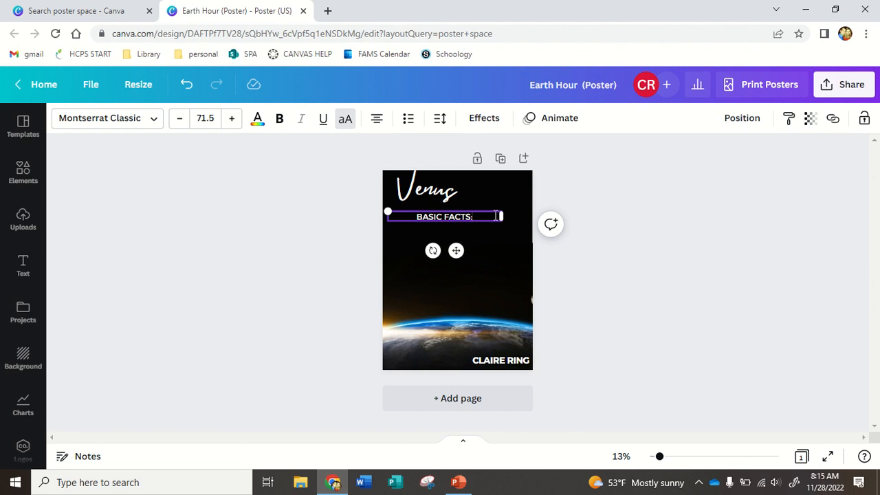
drag(500, 216, 459, 216)
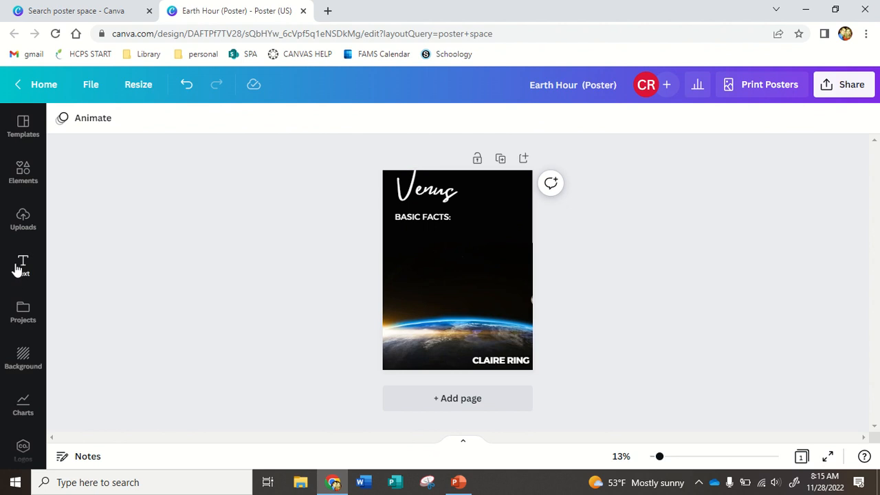
Add a subheading text box at font size 80 and place it just under BASIC FACTS:.
click(22, 264)
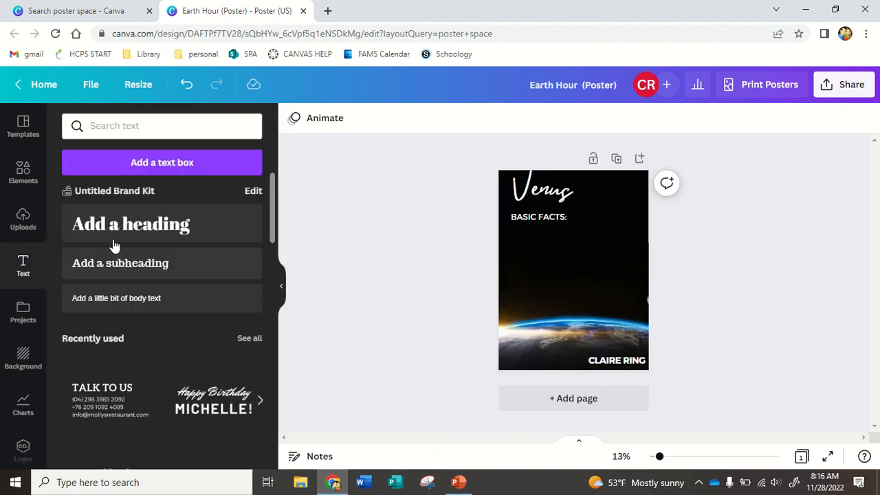
click(575, 330)
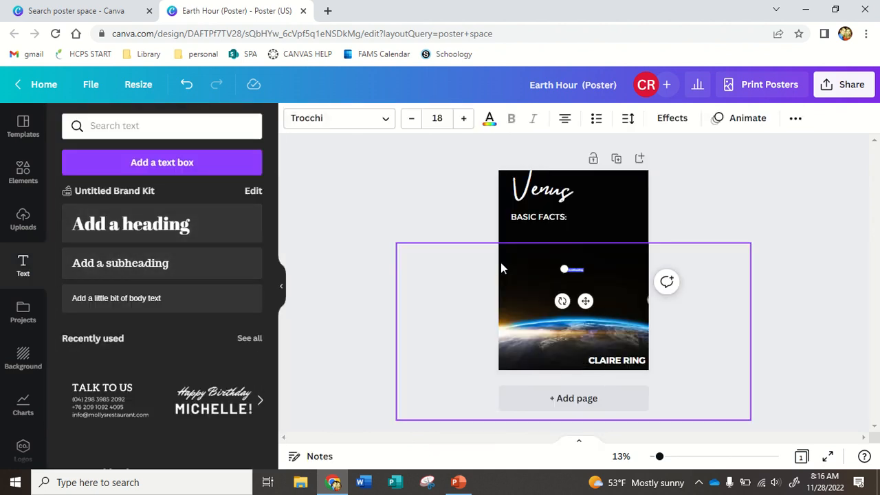
click(437, 119)
text(200)
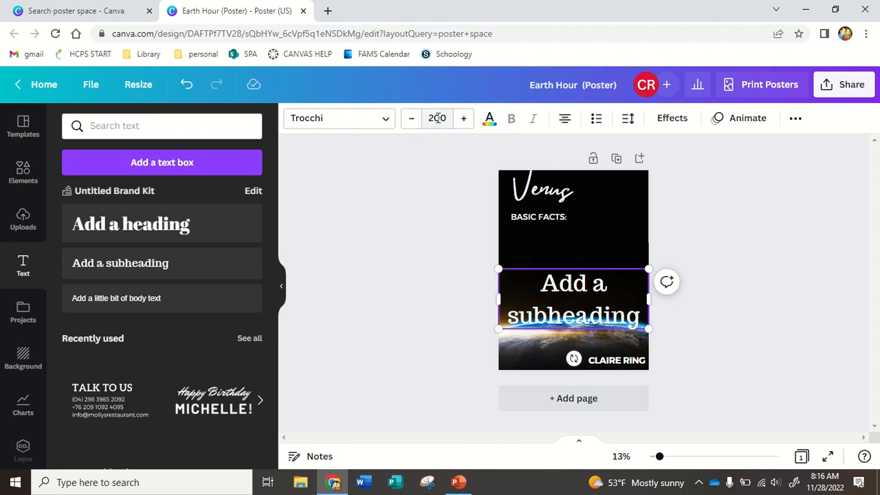
text(208)
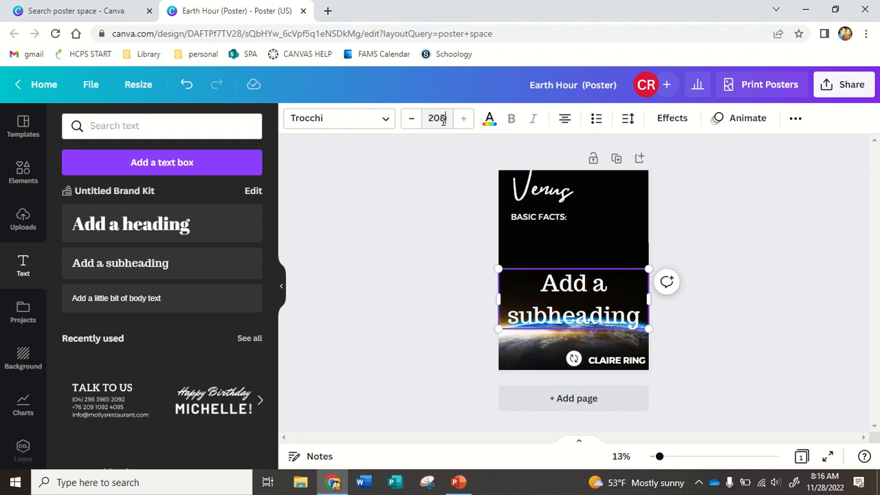
text(808)
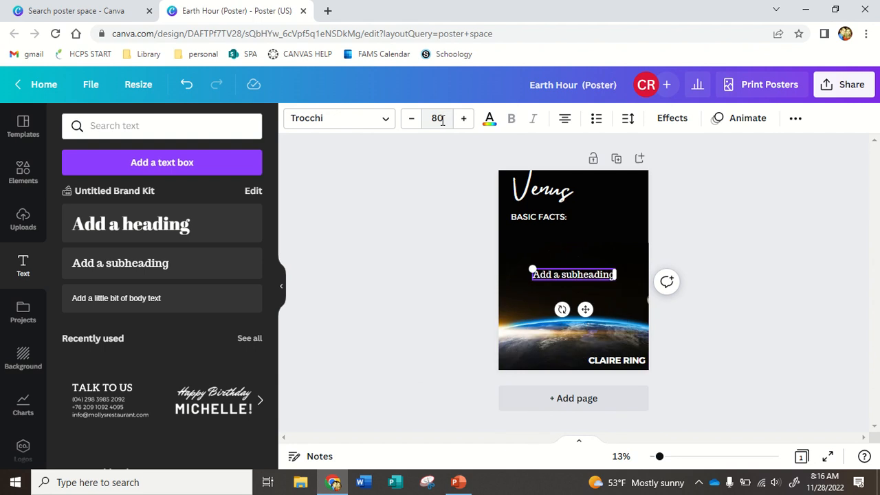
drag(572, 275, 572, 254)
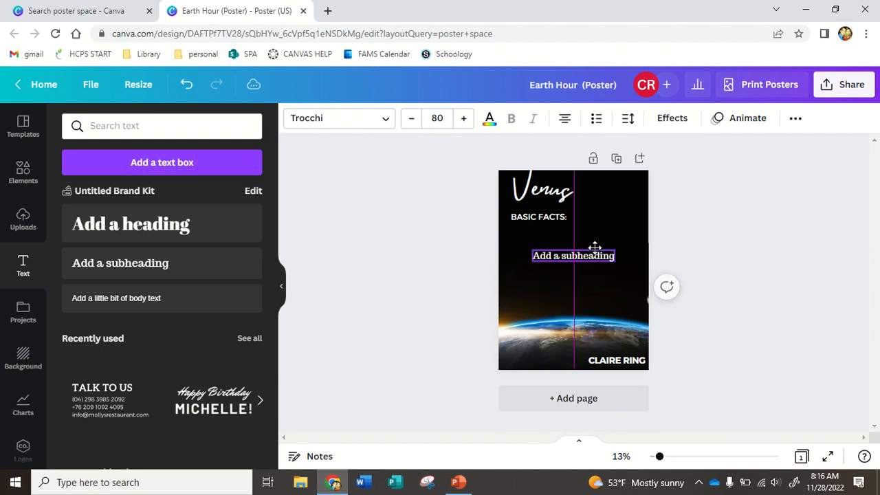
drag(571, 254, 550, 231)
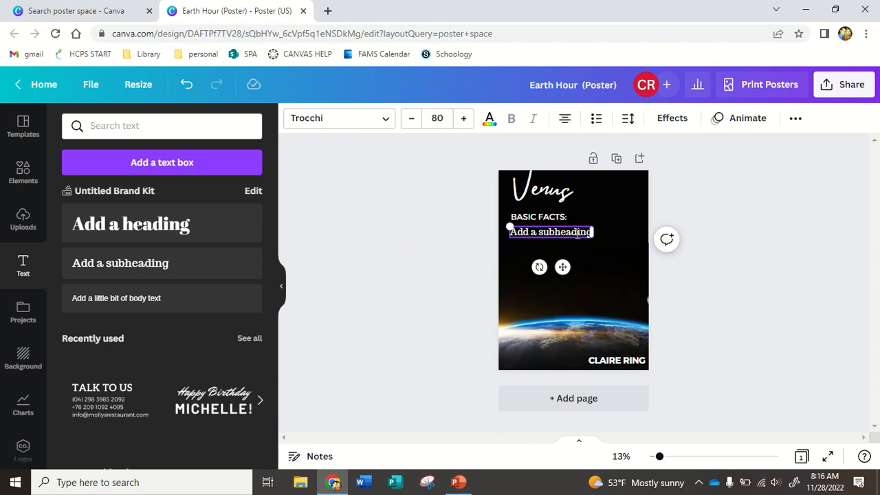
Turn the subheading into a bulleted list with two placeholder fact lines.
click(595, 118)
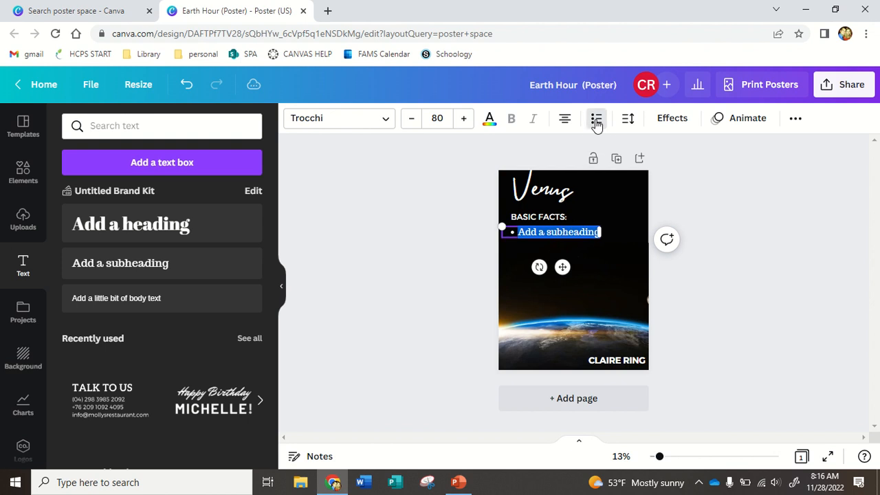
text(venus is a lik)
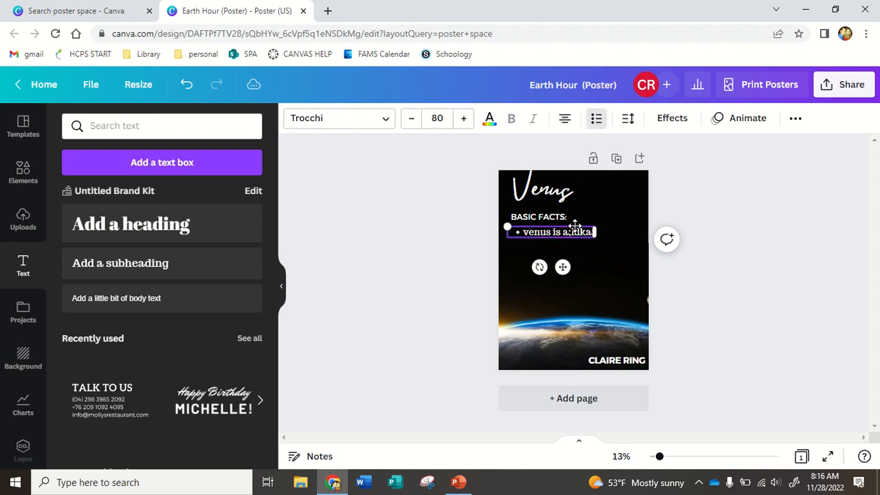
text(alksjdakljdlakj)
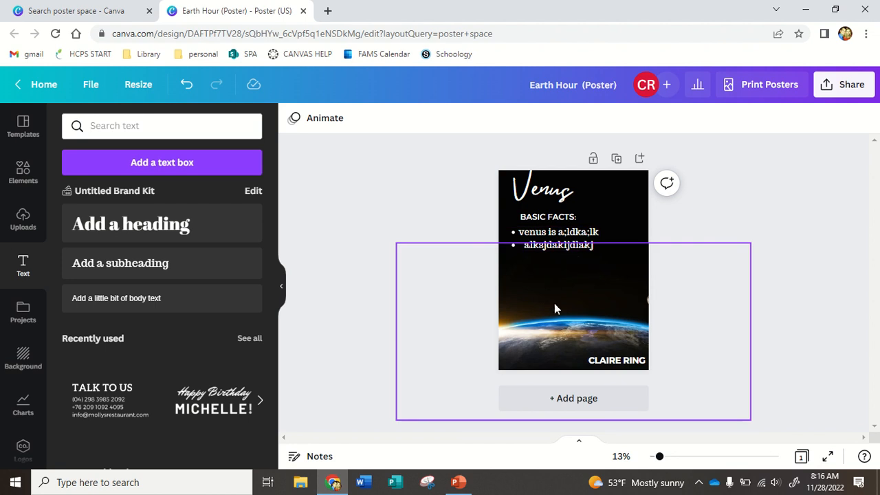
mouse_move(627, 272)
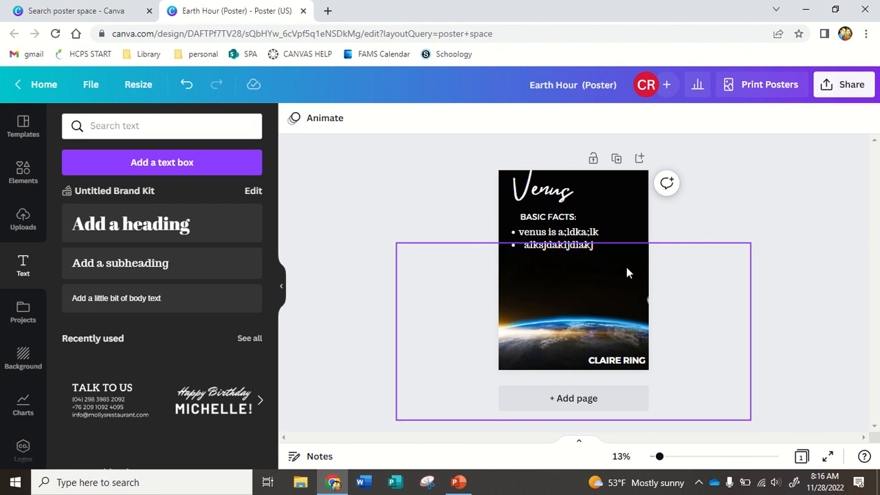
Find a Venus planet photo in Elements and place it at the poster's top right.
click(22, 170)
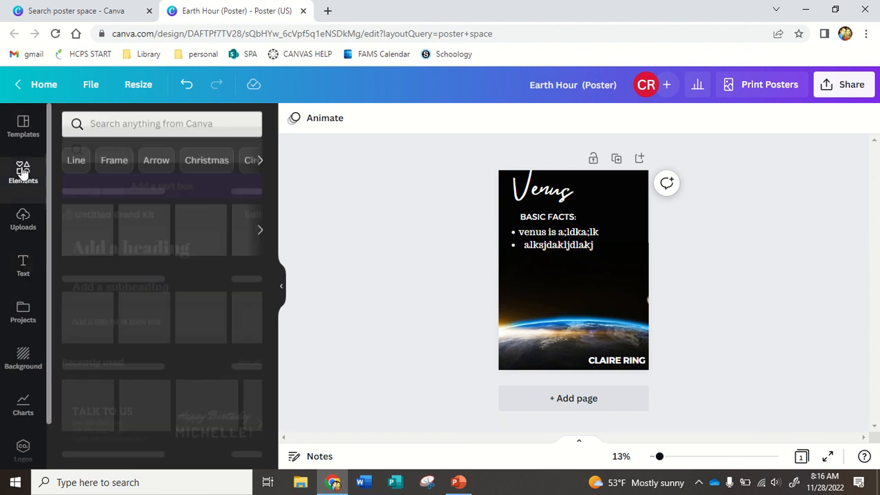
click(22, 170)
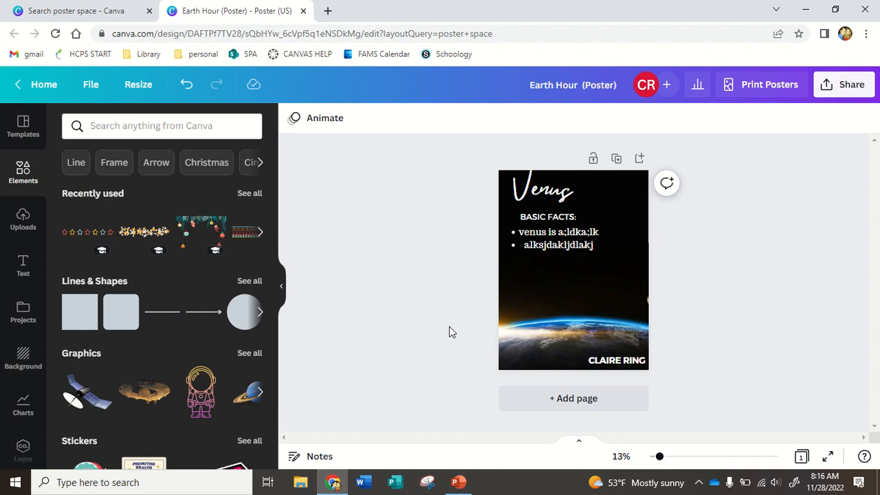
click(162, 126)
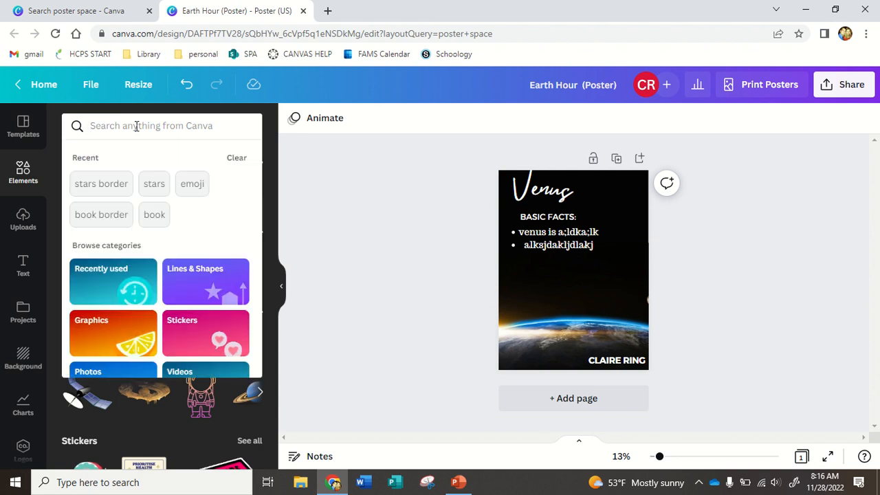
text(venus)
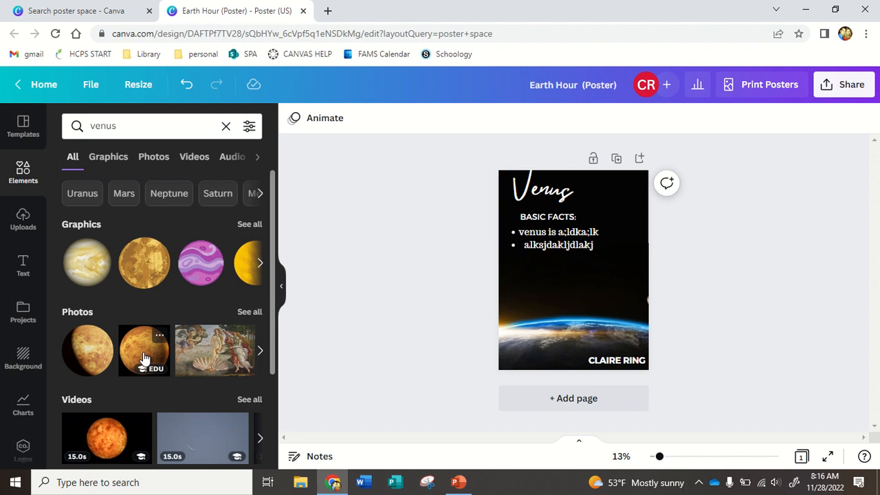
drag(143, 351, 605, 237)
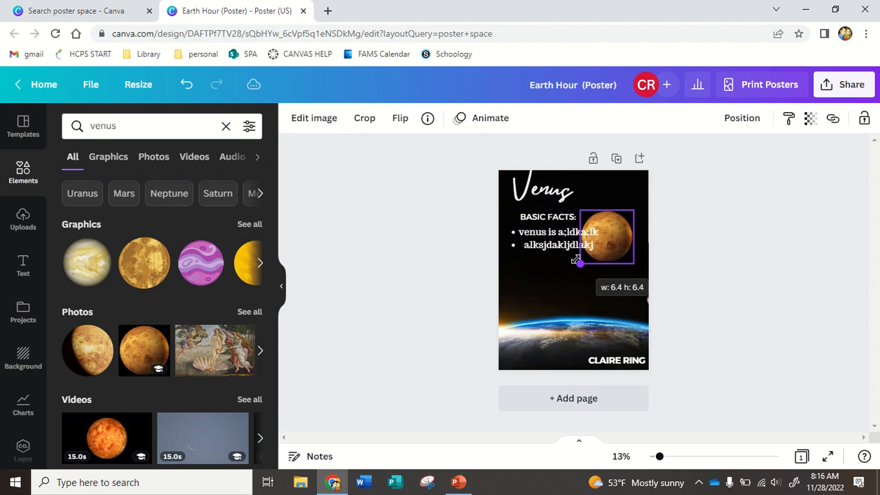
drag(605, 237, 619, 193)
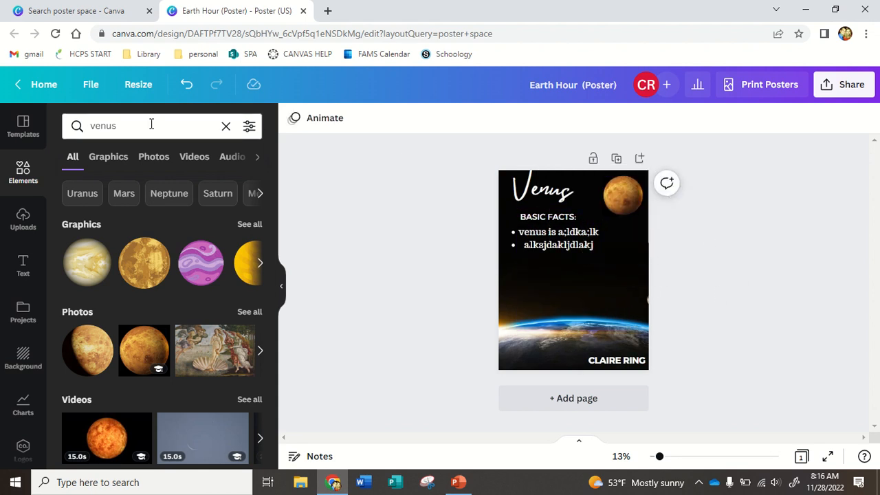
Search Elements for 'astronaut' and add an astronaut graphic near the bottom left.
text(astronaut)
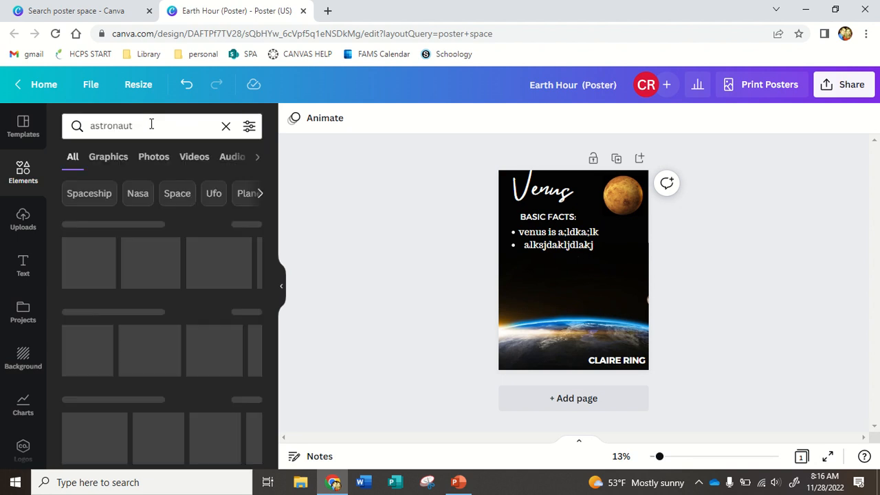
click(200, 263)
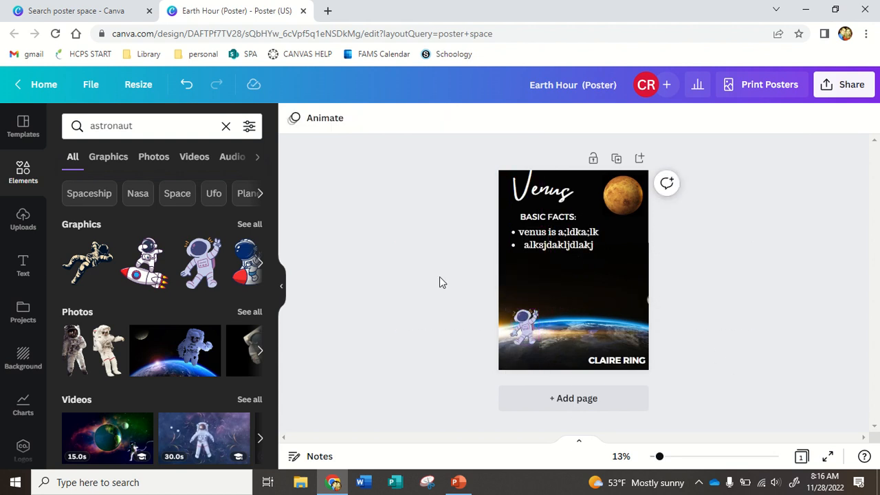
scroll(down, 3)
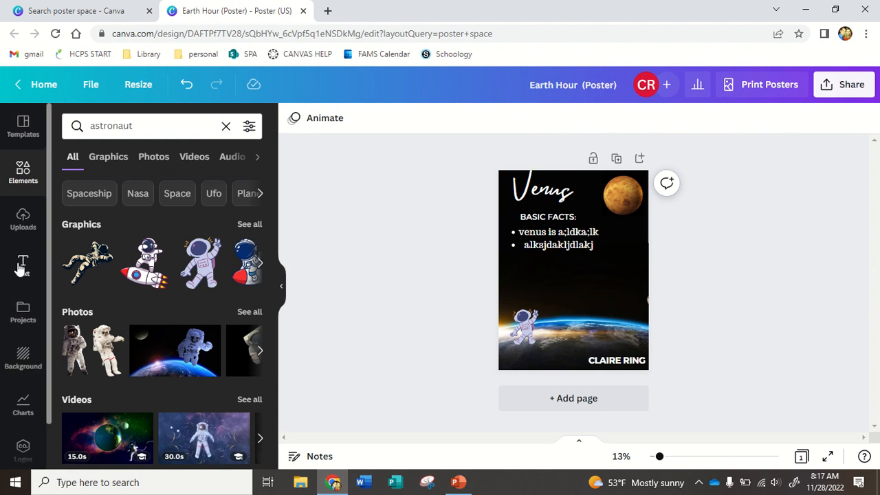
click(22, 264)
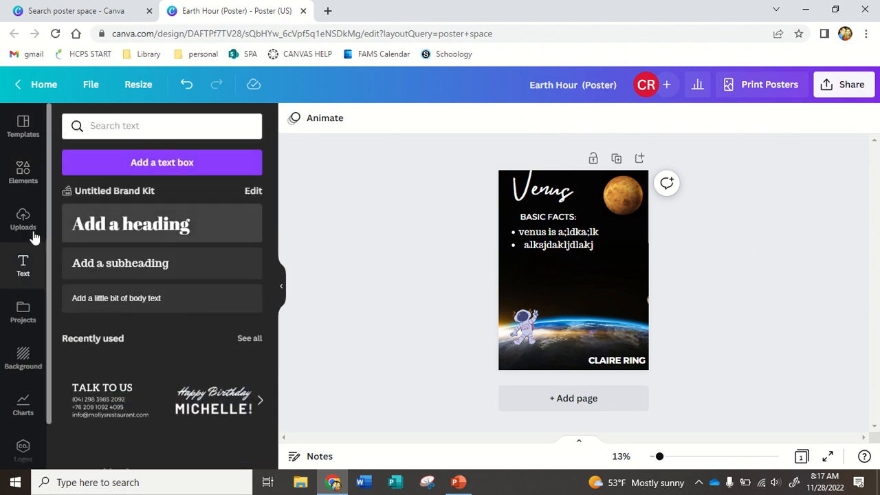
Review the uploaded images and briefly select the Earth photo on the poster without changing it.
click(22, 219)
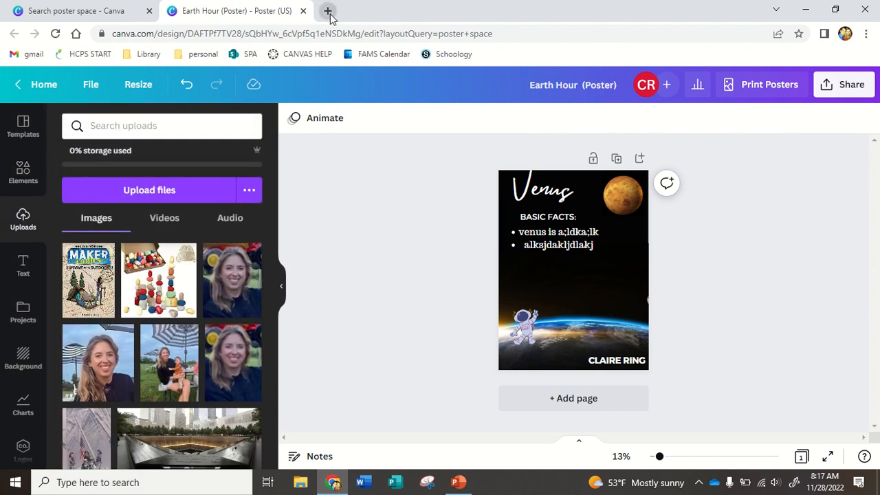
mouse_move(327, 11)
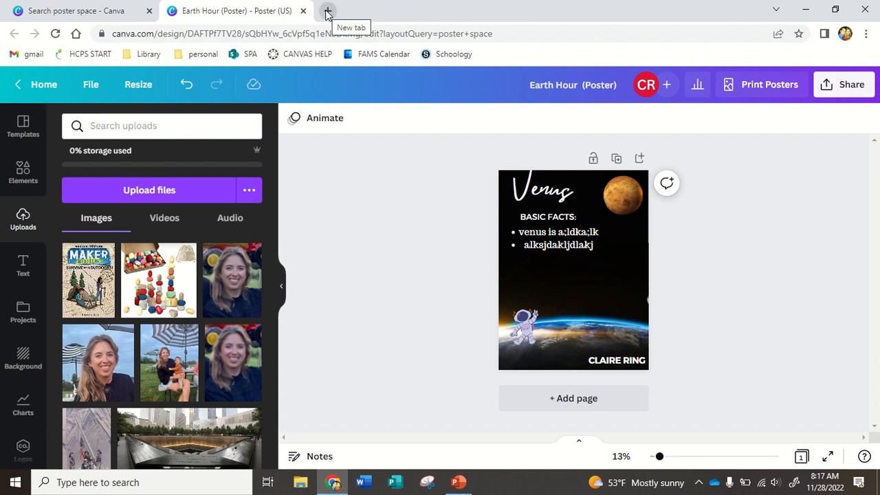
mouse_move(492, 21)
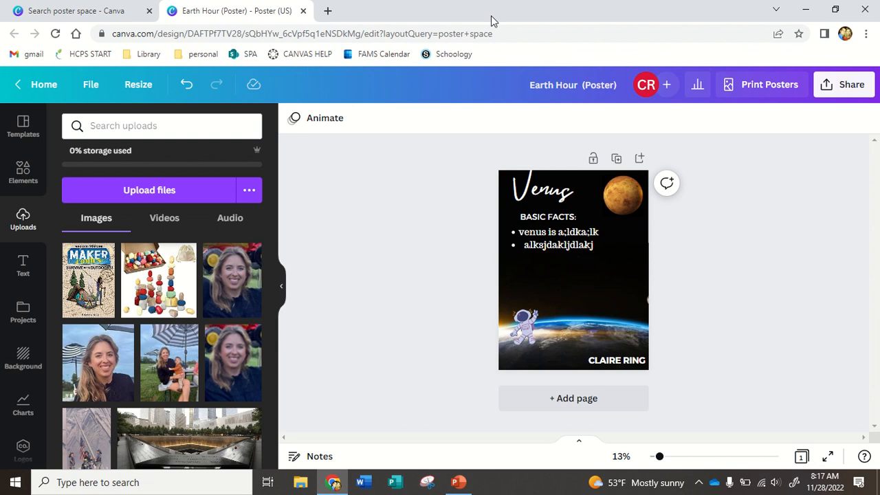
mouse_move(424, 251)
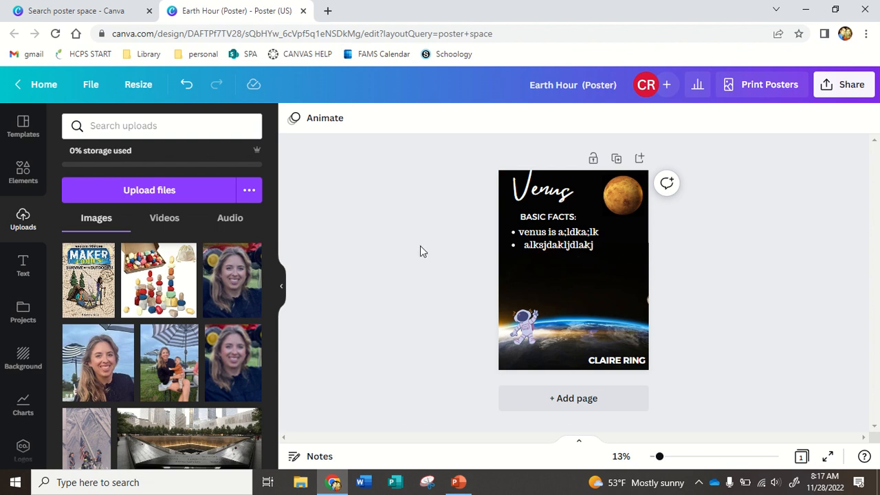
scroll(down, 3)
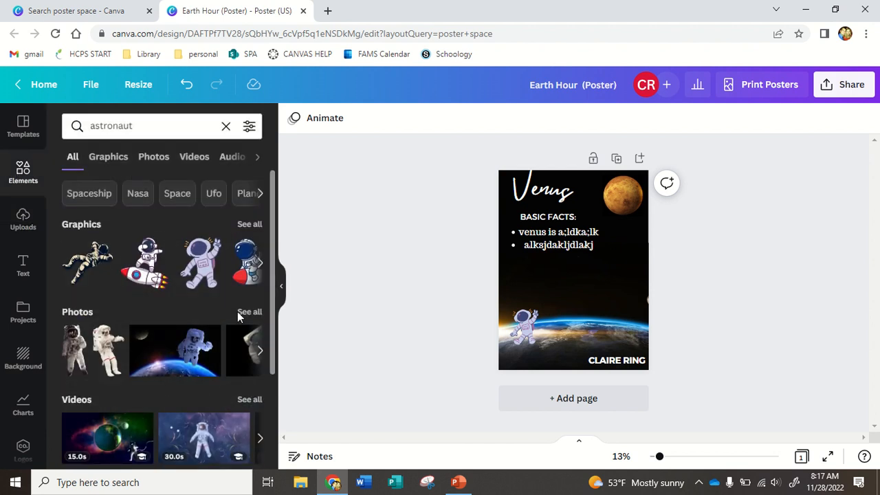
mouse_move(756, 351)
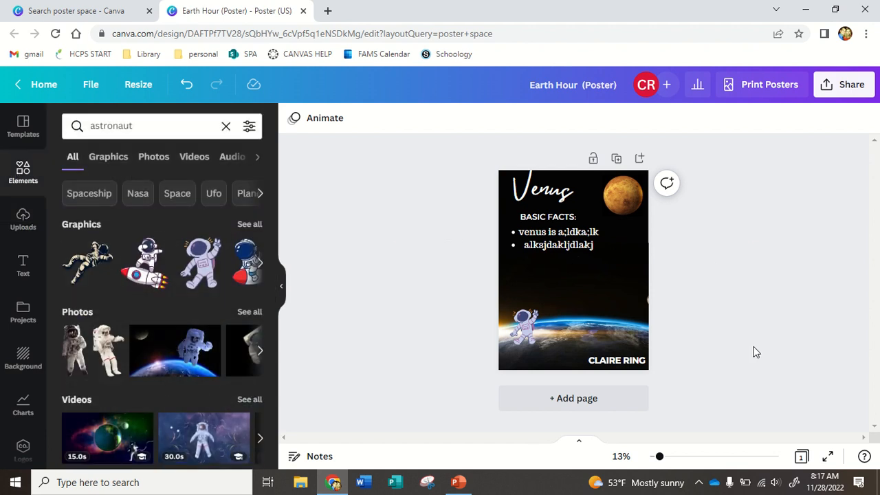
mouse_move(742, 285)
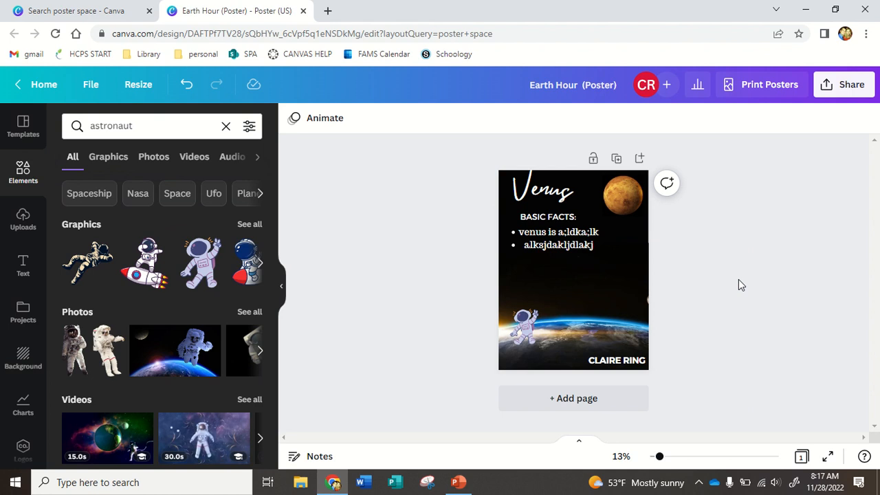
click(558, 245)
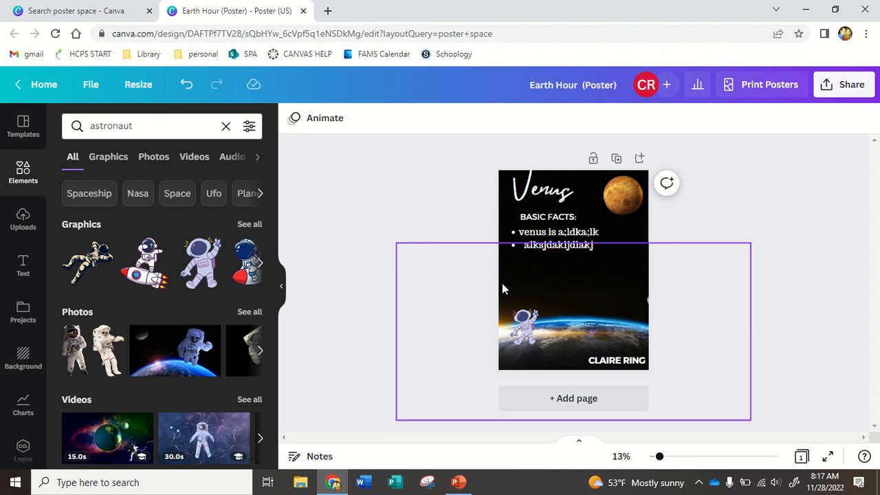
click(559, 238)
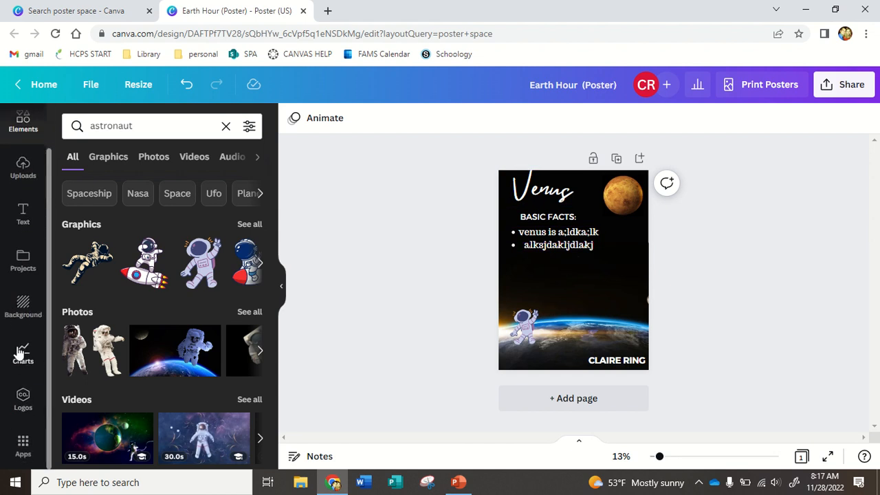
click(22, 352)
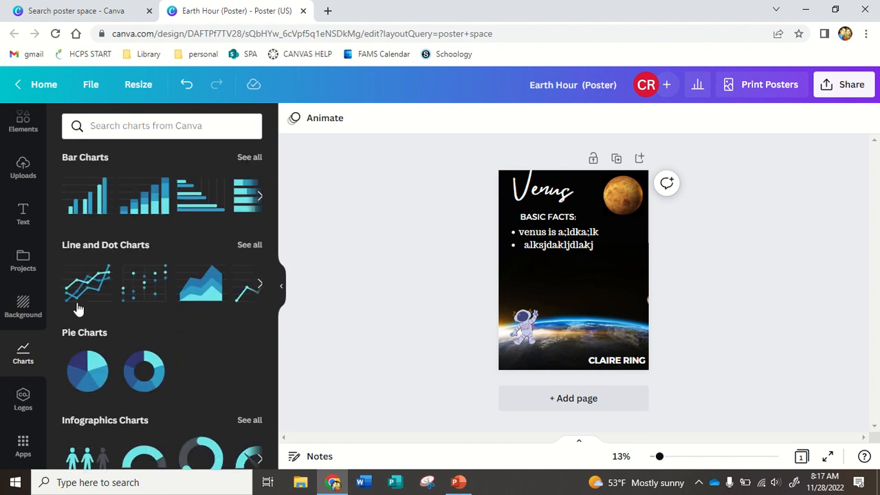
text(astronaut)
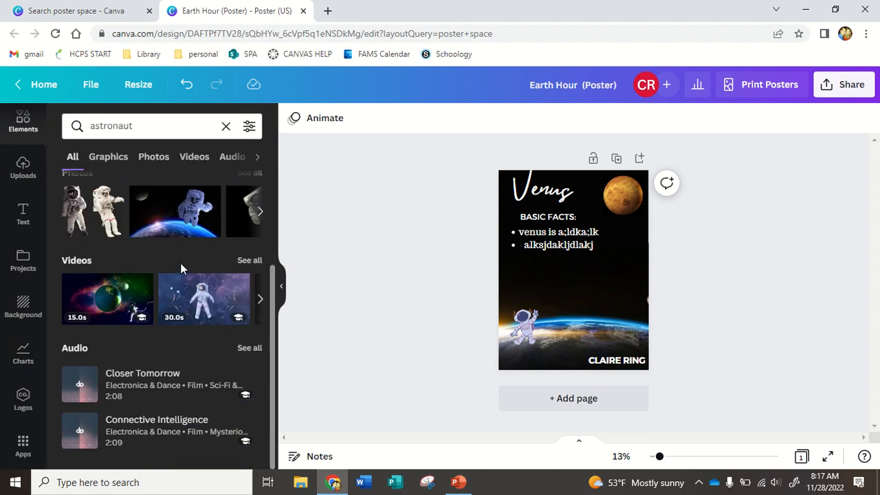
Add a line element beneath the two bullet facts and colour it green.
click(225, 126)
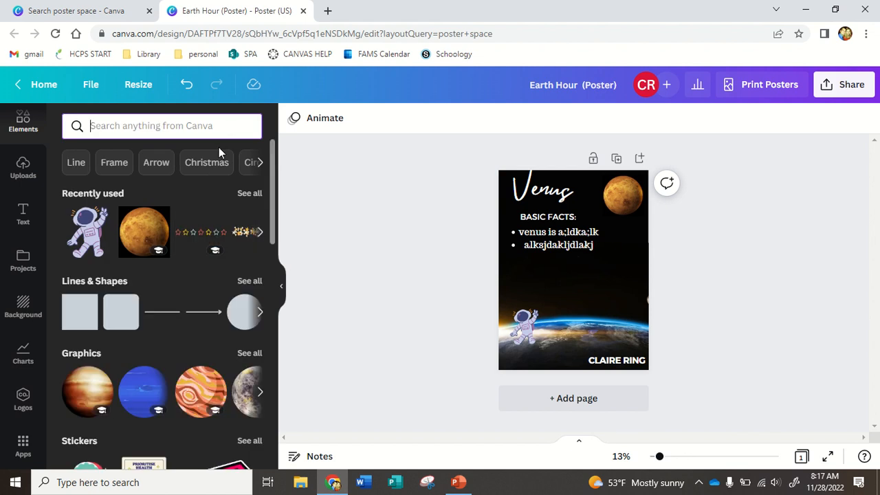
mouse_move(156, 163)
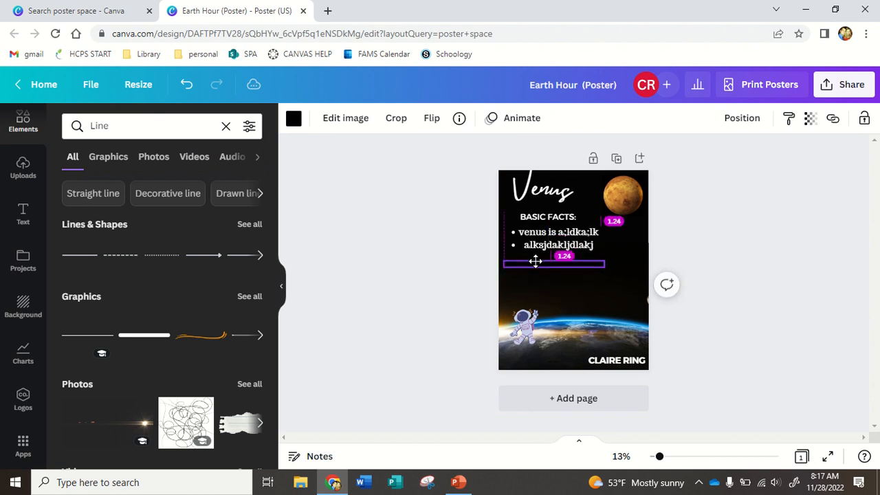
drag(536, 264, 631, 253)
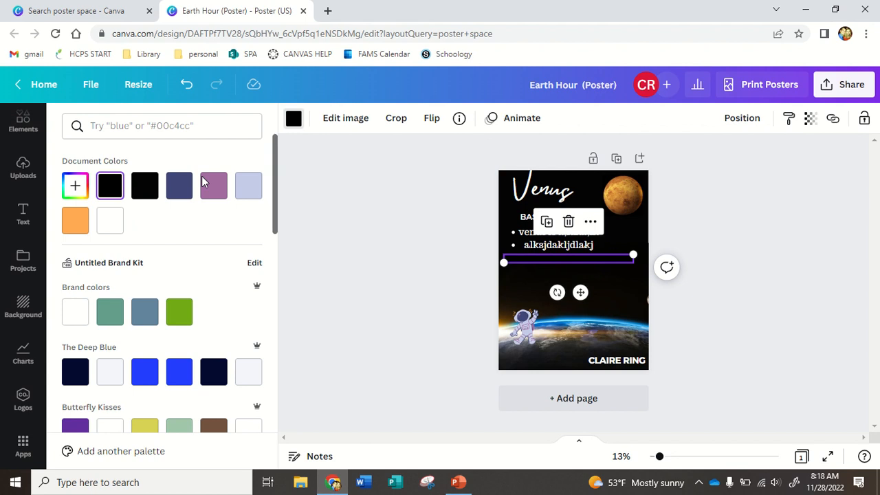
click(179, 310)
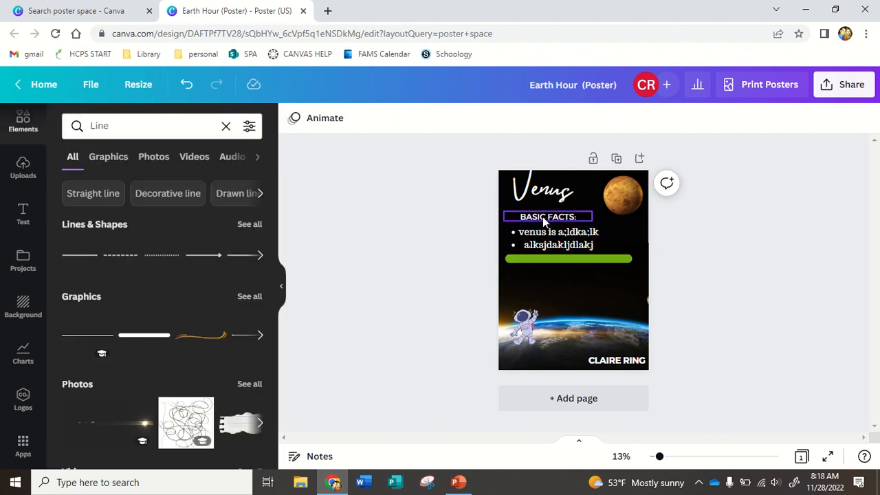
click(548, 237)
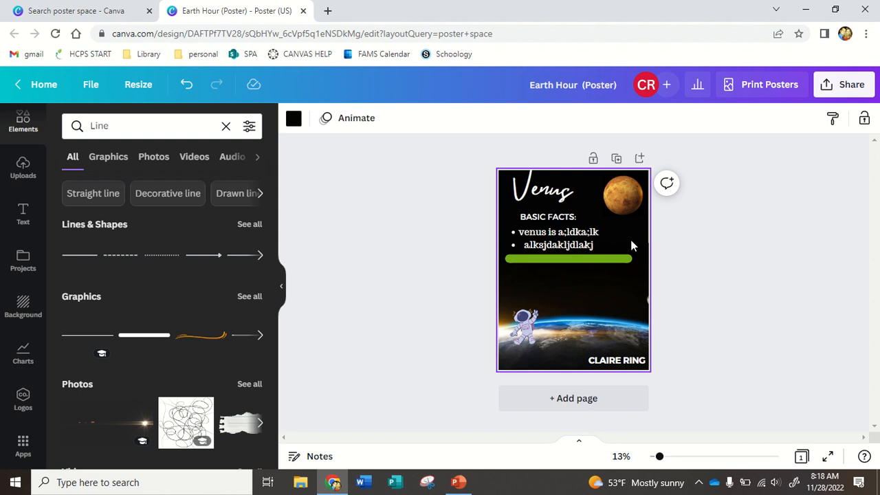
Add a 'FUN FACTS:' text heading below the green divider on the poster.
click(568, 259)
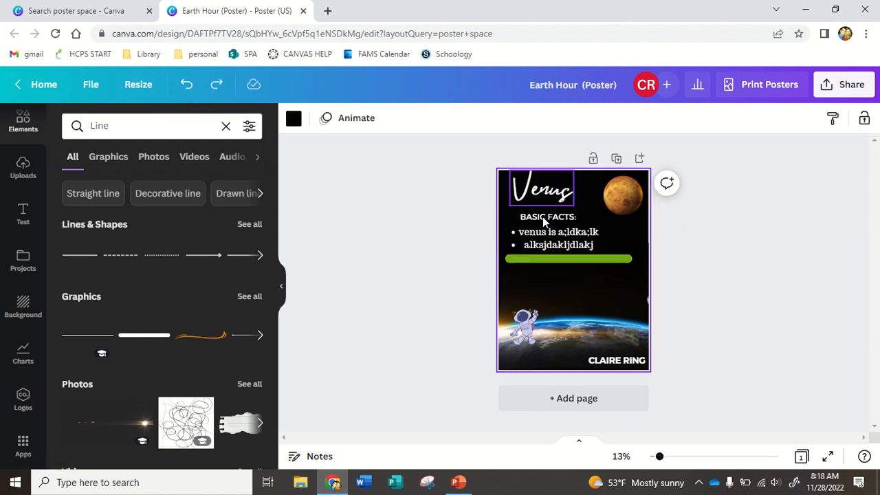
right_click(543, 221)
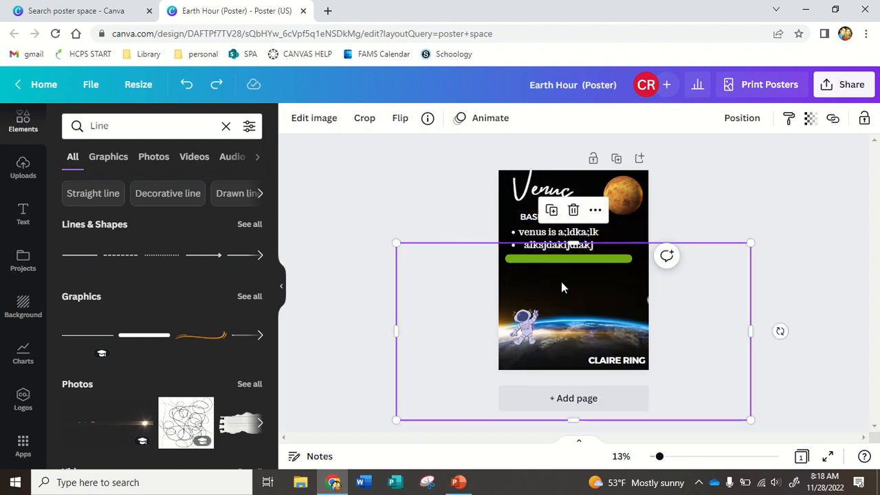
click(558, 231)
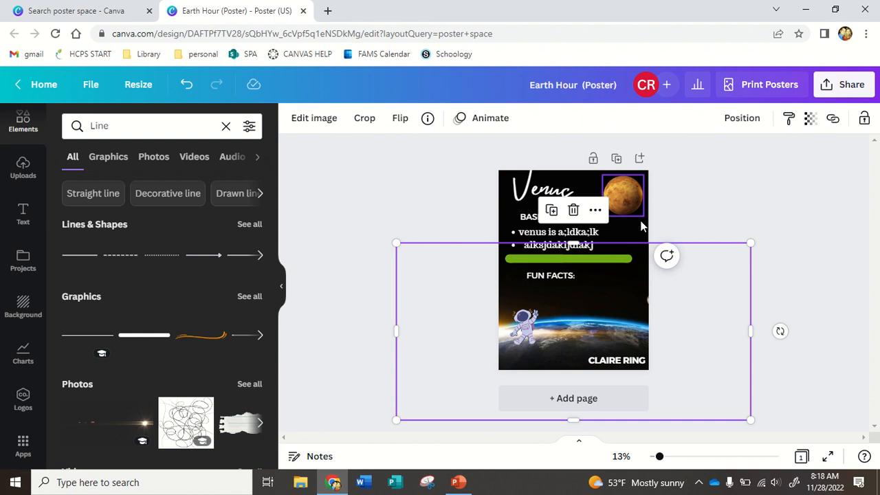
scroll(down, 3)
text(tables)
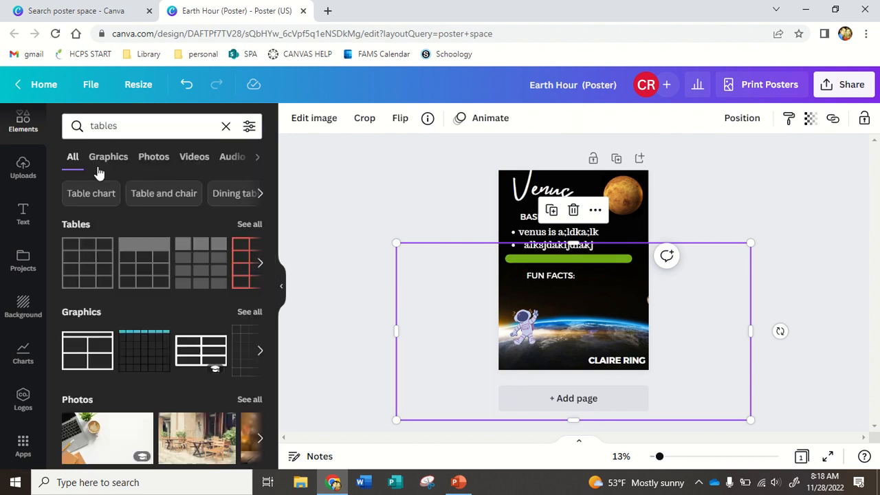
mouse_move(50, 357)
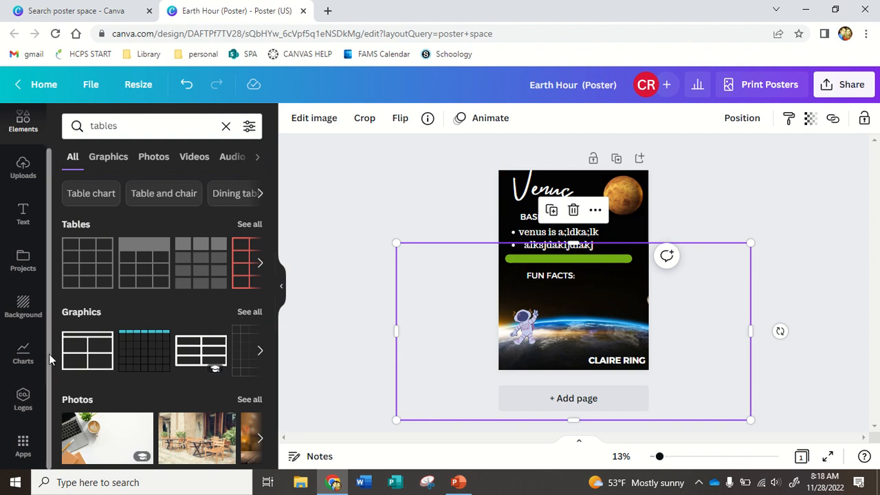
mouse_move(830, 200)
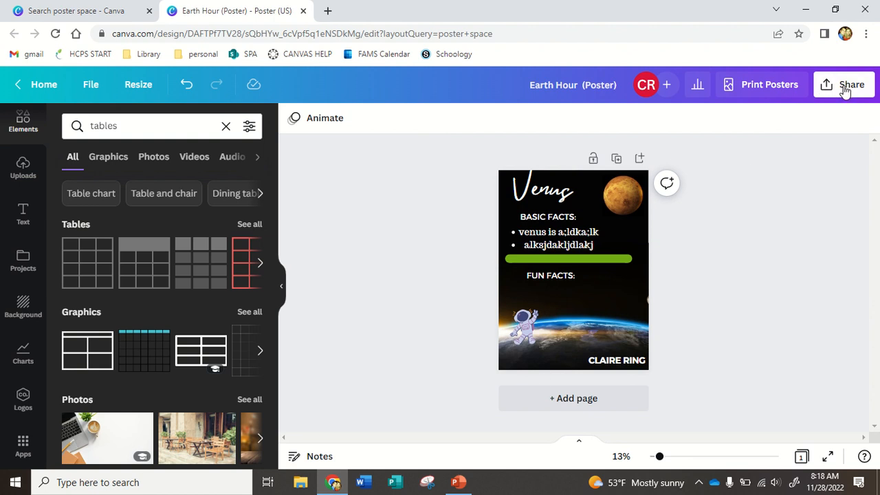
Download the poster via Share as a flattened PDF Print file, Earth Hour (Poster).pdf.
click(851, 83)
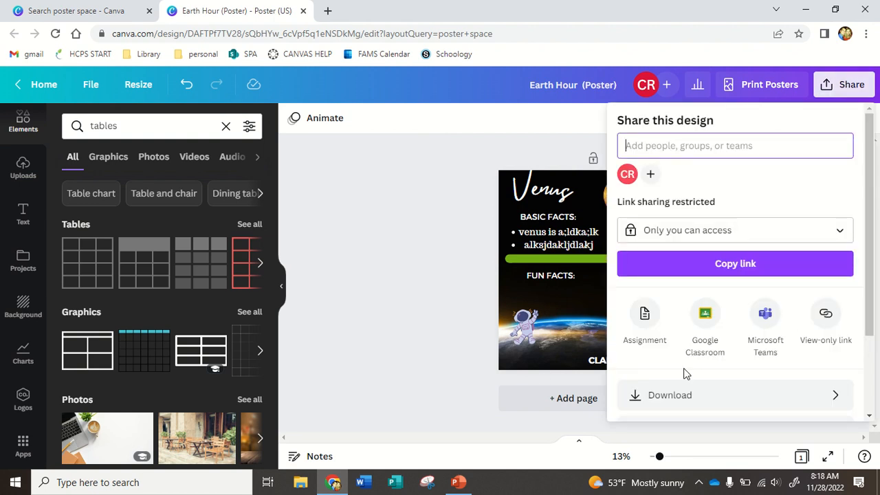
click(669, 395)
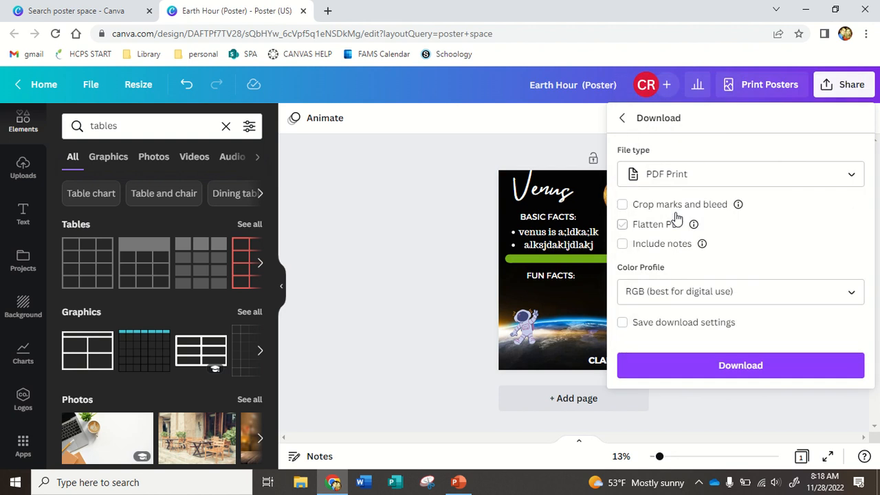
click(621, 224)
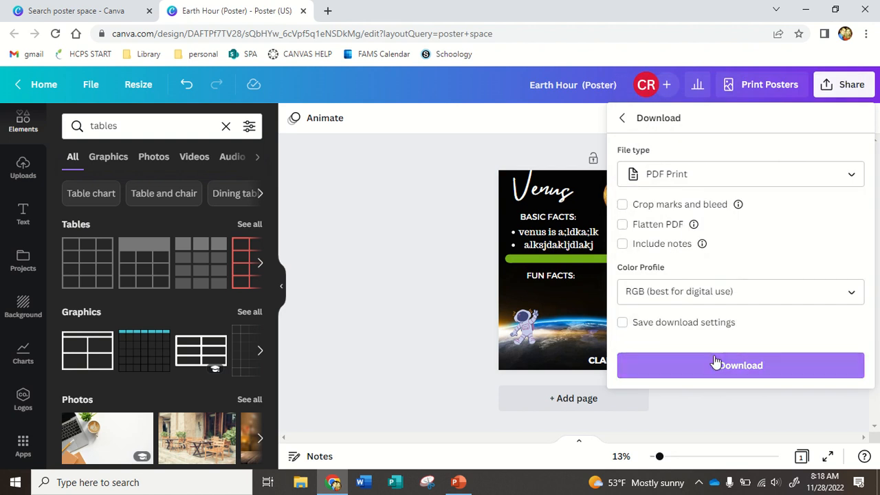
click(740, 365)
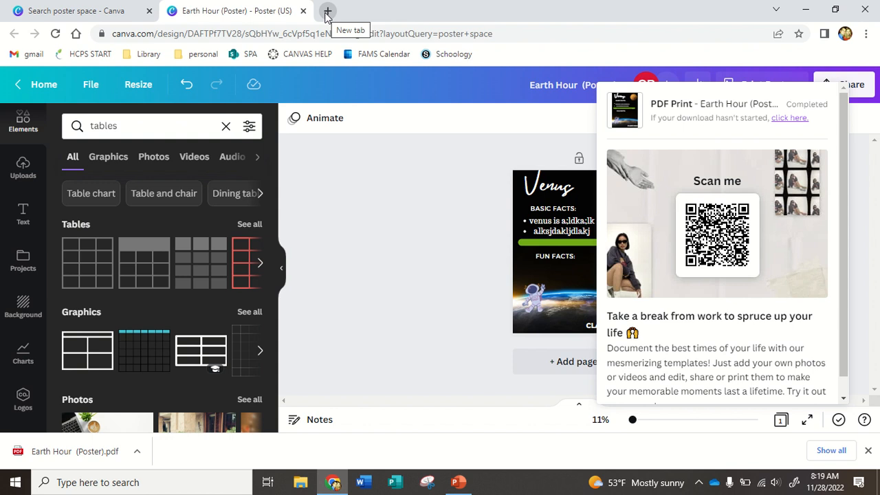
Open the Padlet board 'My delightful padlet' from the district start page in a new tab.
click(327, 11)
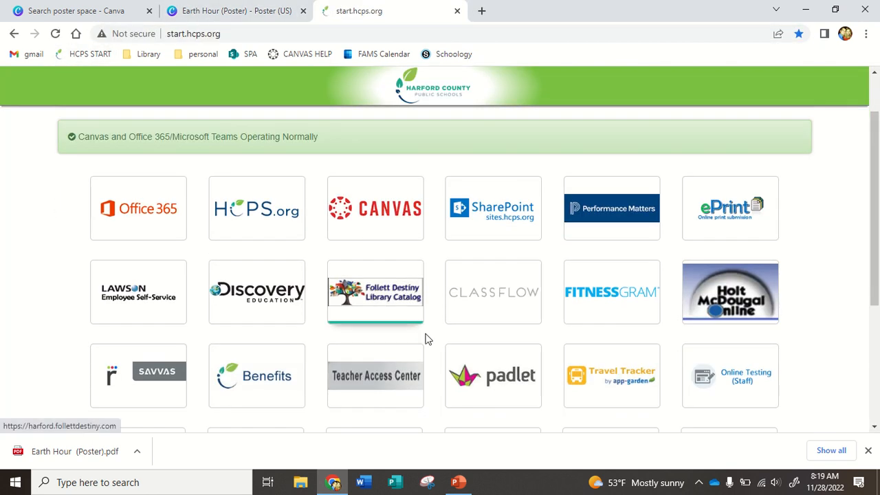
click(492, 375)
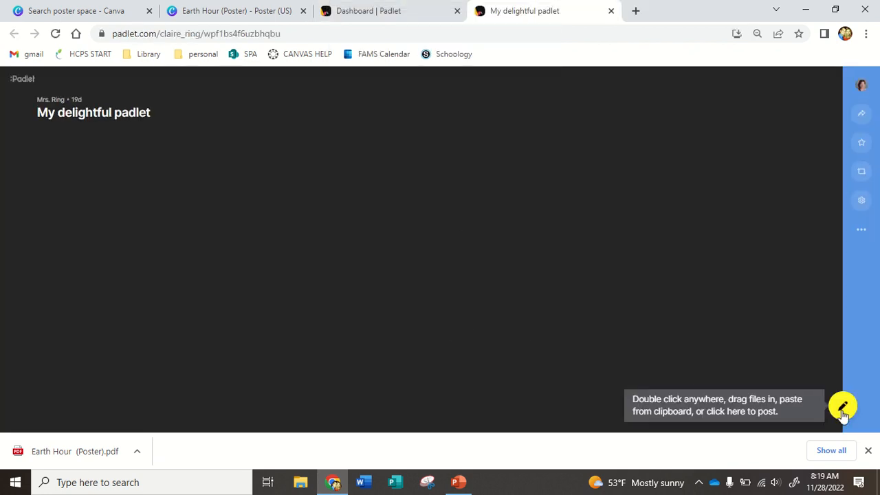
mouse_move(716, 396)
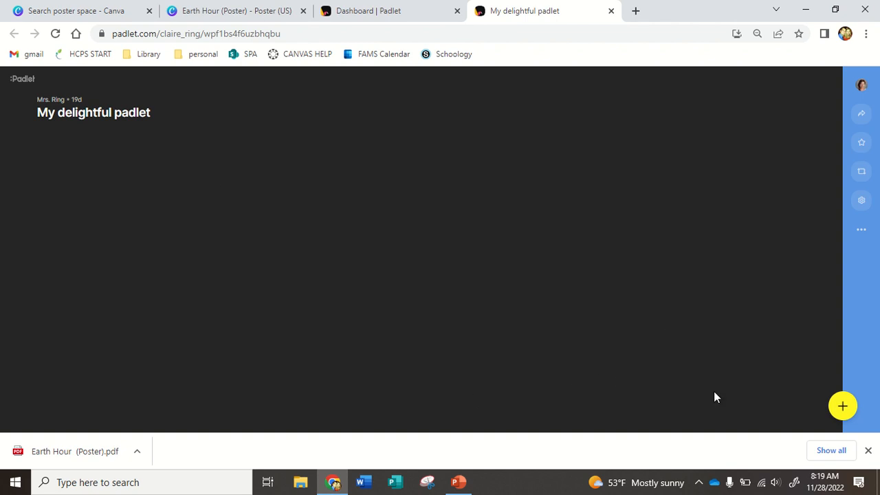
Start a new Padlet post with the subject 'Venus'.
click(843, 406)
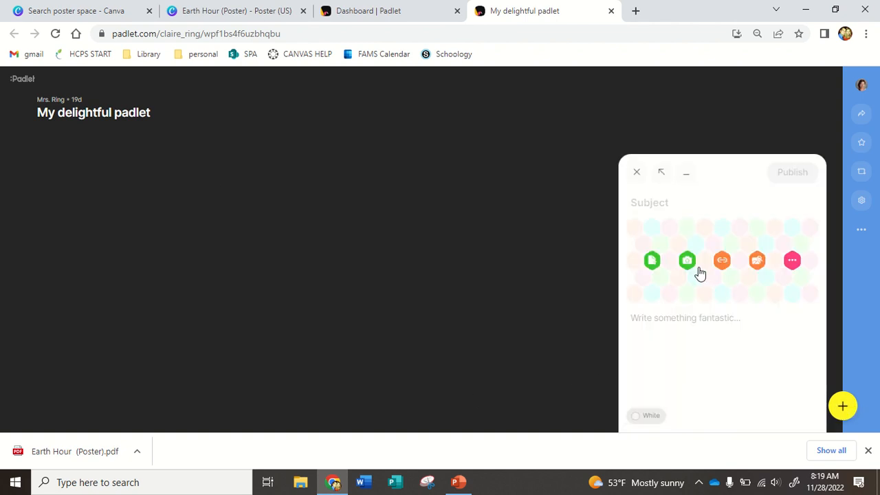
mouse_move(652, 260)
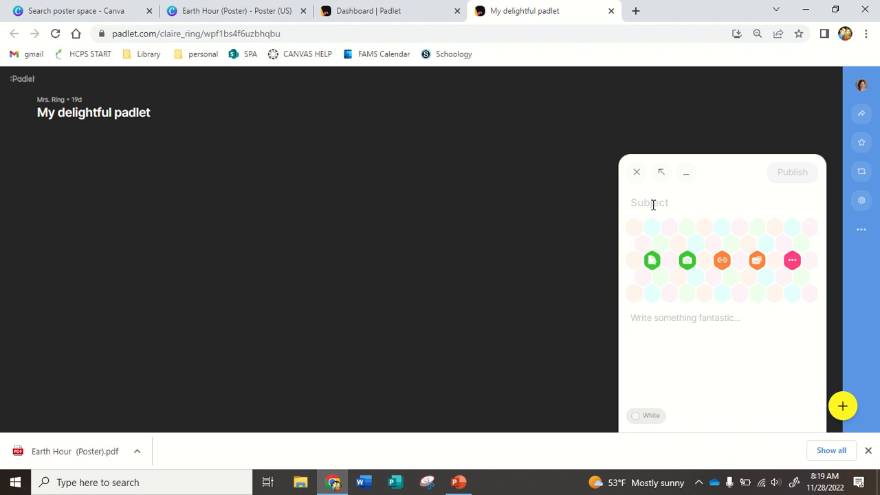
click(649, 202)
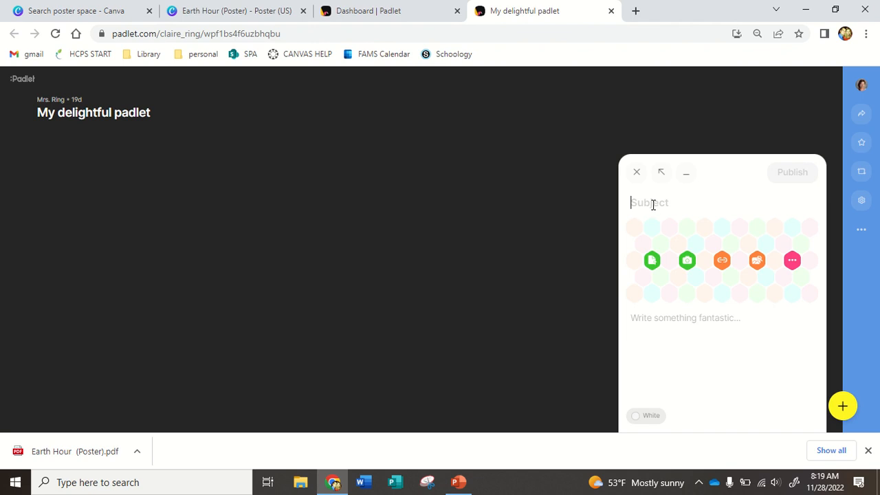
text(V)
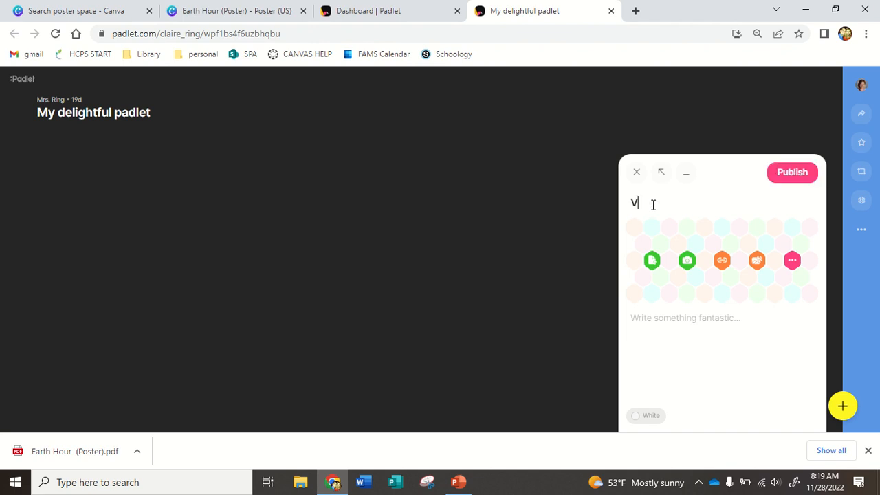
text(enus)
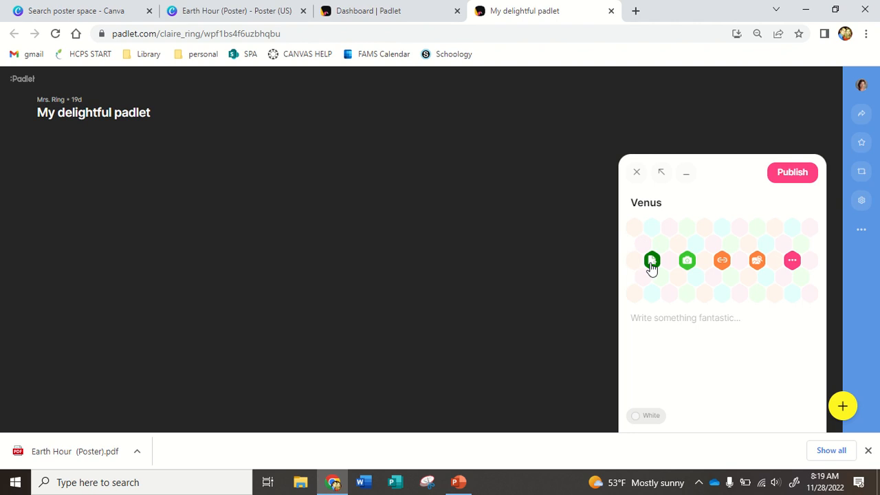
Attach Earth Hour (Poster).pdf from Downloads and publish the Venus post.
click(652, 260)
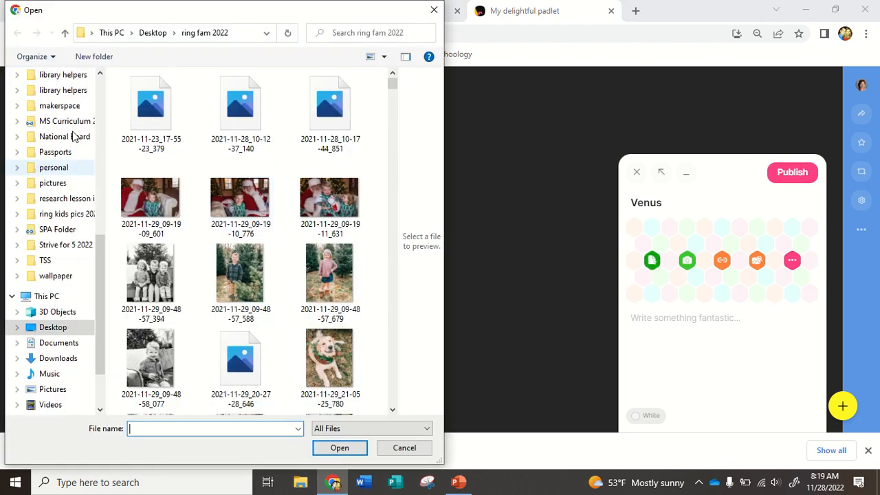
click(58, 116)
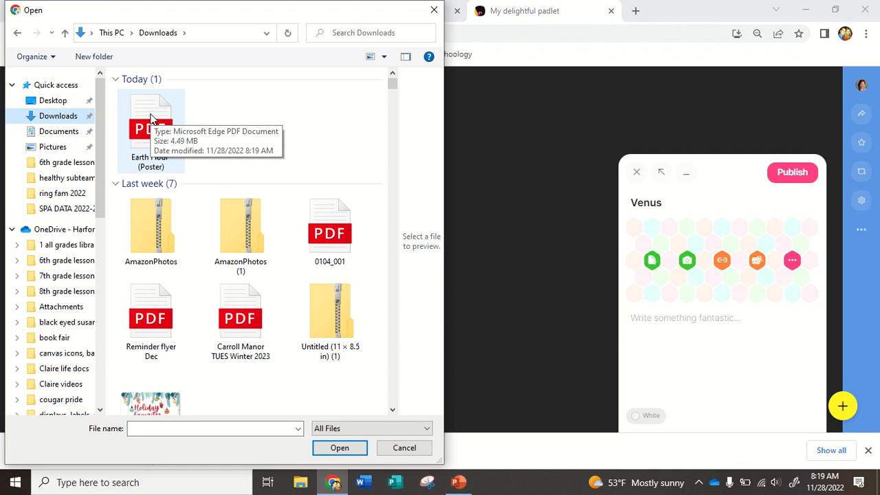
click(339, 448)
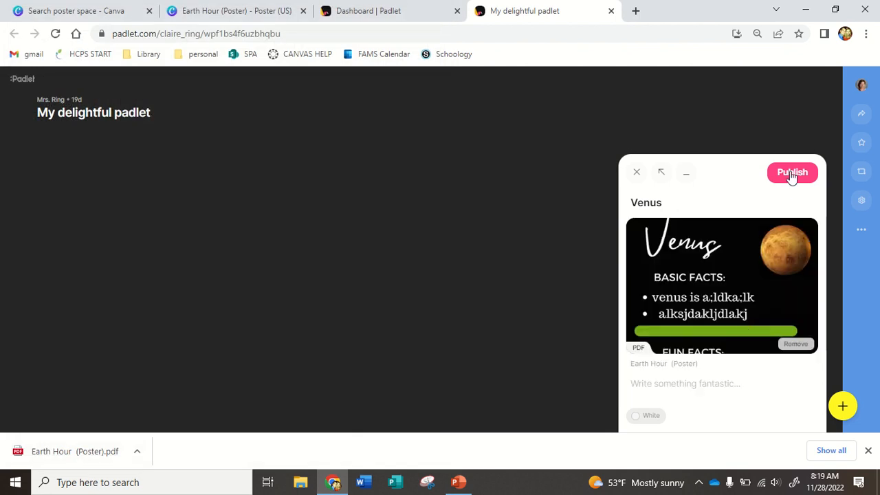
click(792, 172)
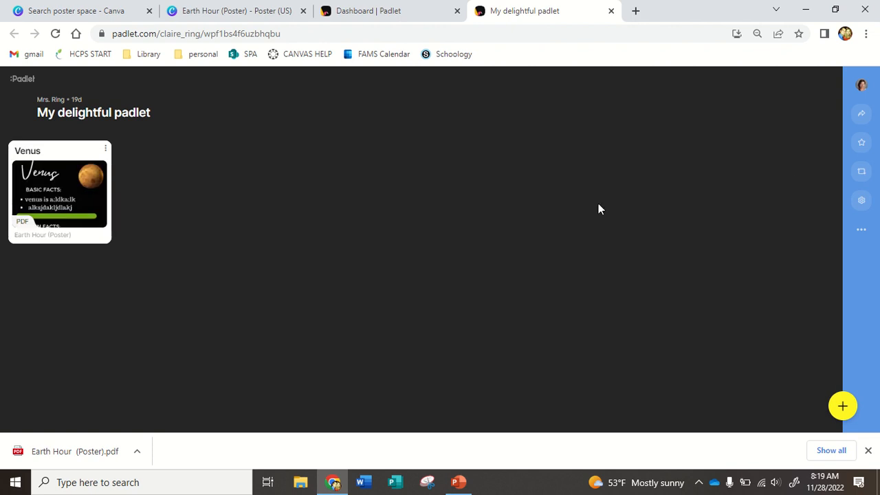
mouse_move(88, 222)
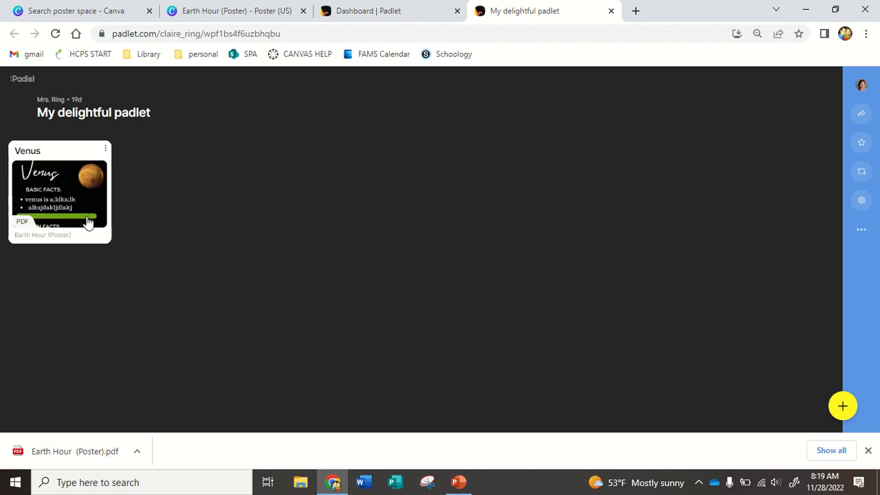